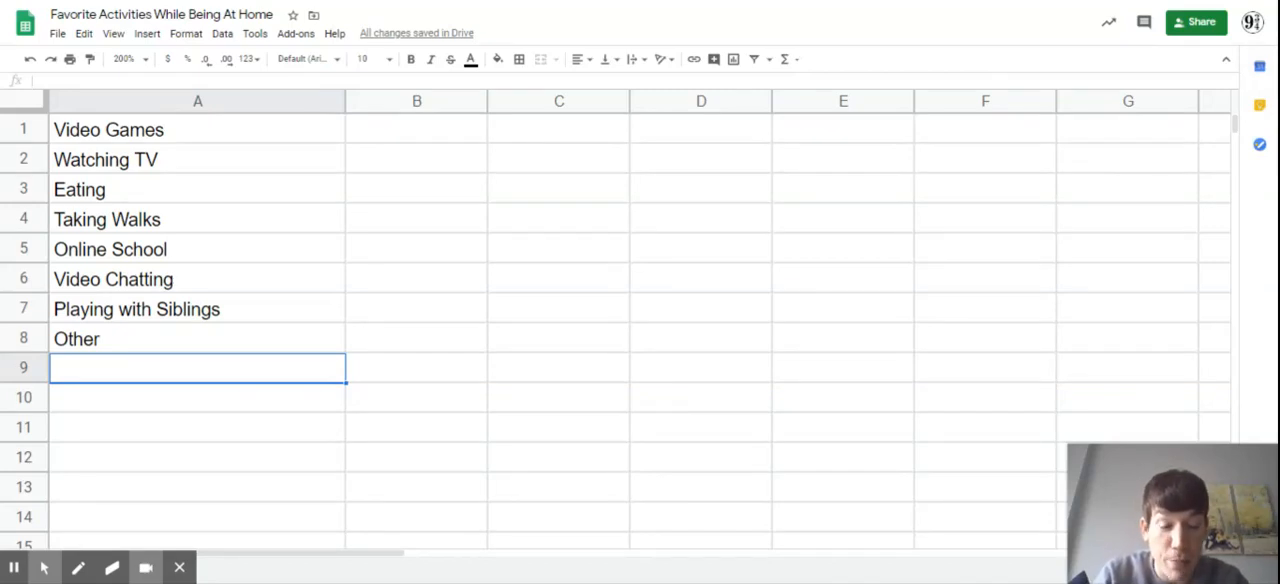
pyautogui.moveTo(197, 138)
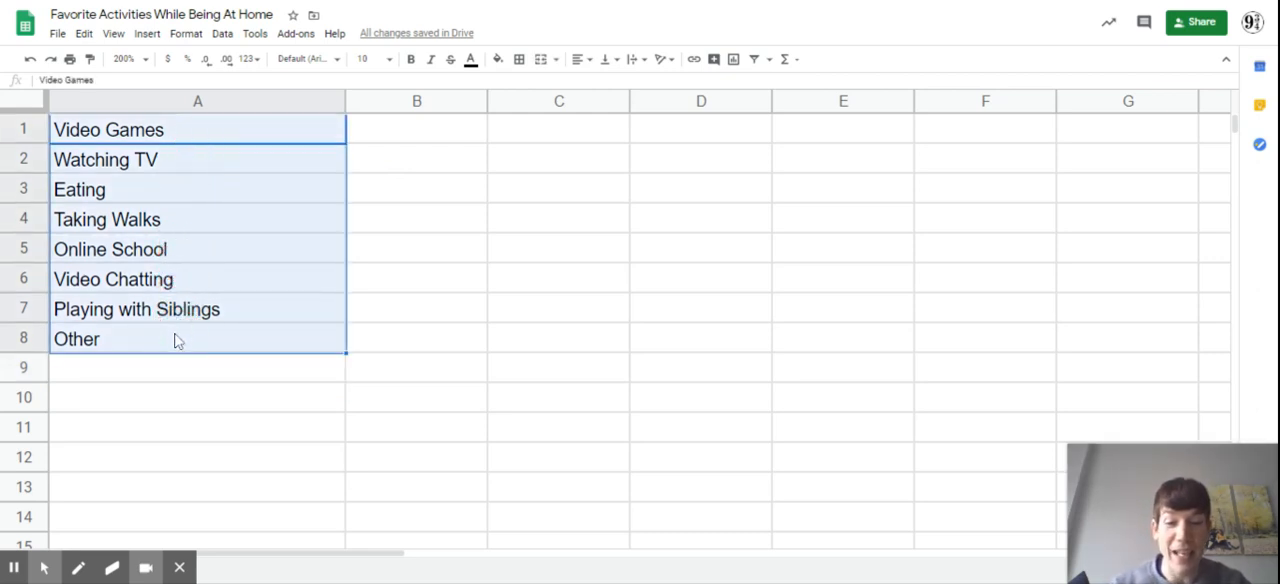
pyautogui.moveTo(178, 212)
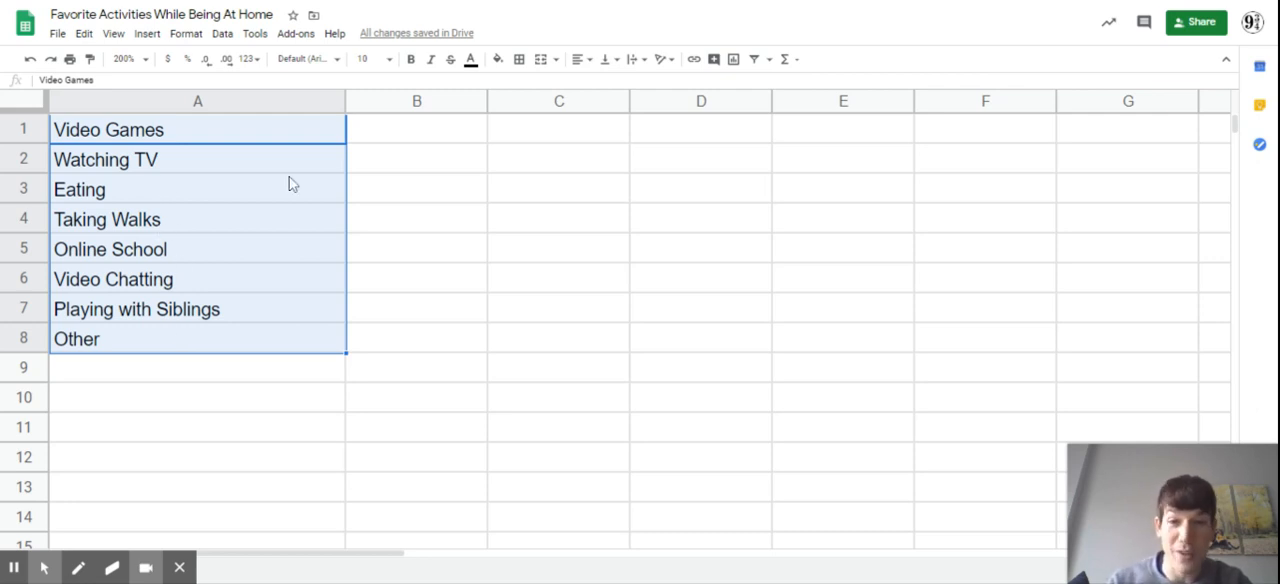
pyautogui.moveTo(437, 131)
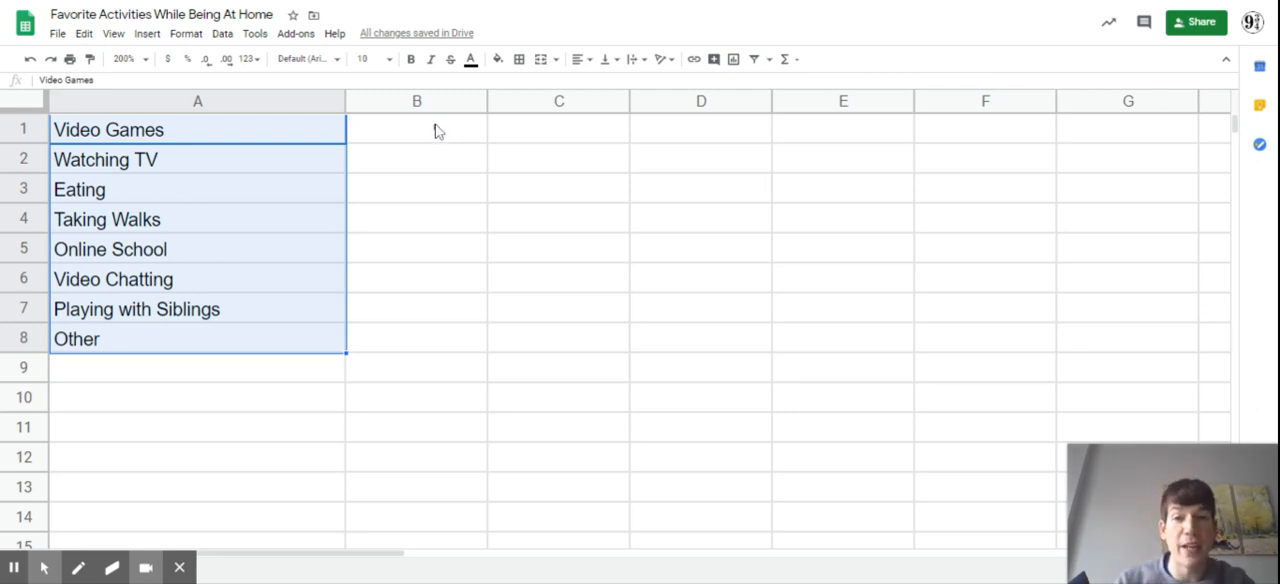
# Step: Enter the survey counts (12, 3, 5, 3, 0, 5, 3, 4) down column B beside each activity
pyautogui.click(417, 129)
pyautogui.write('12')
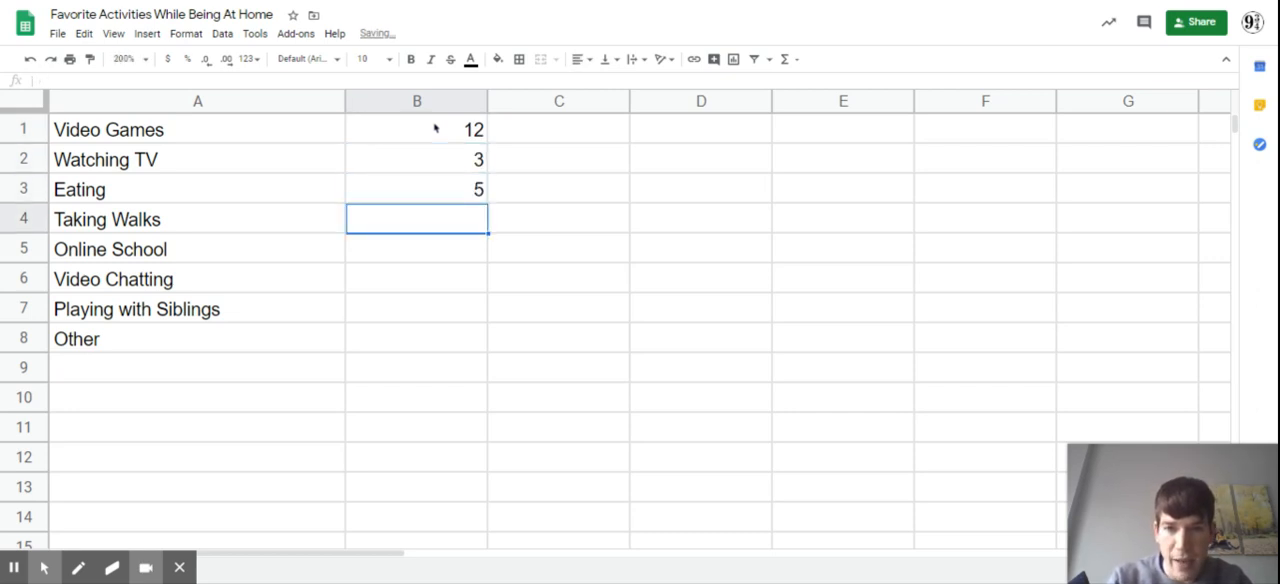
pyautogui.write('3')
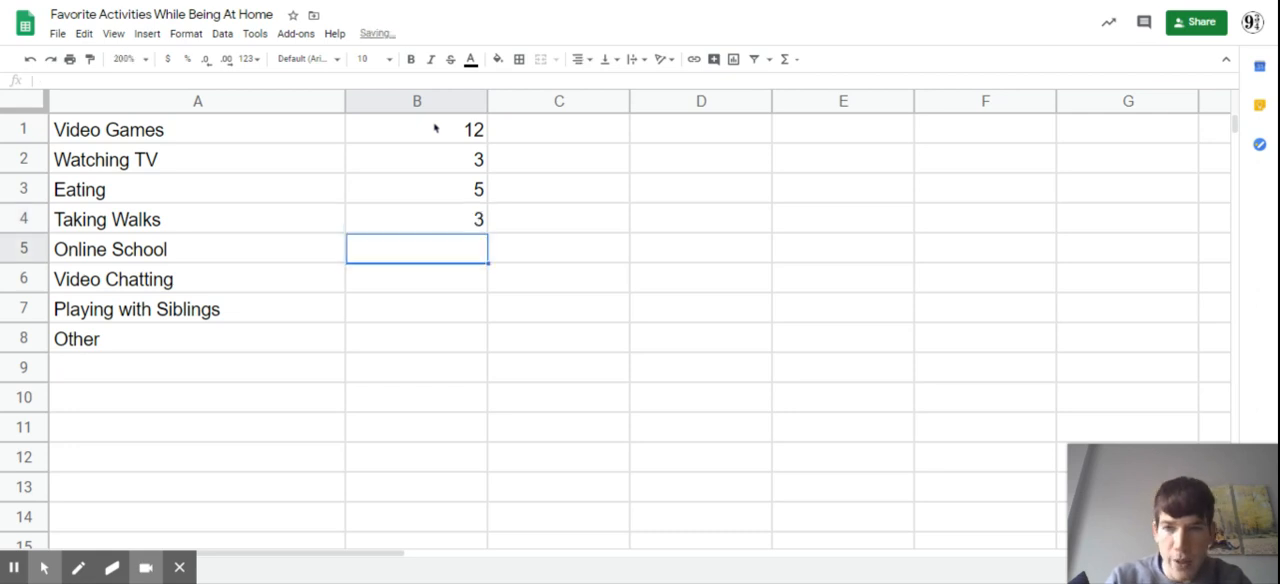
pyautogui.write('0')
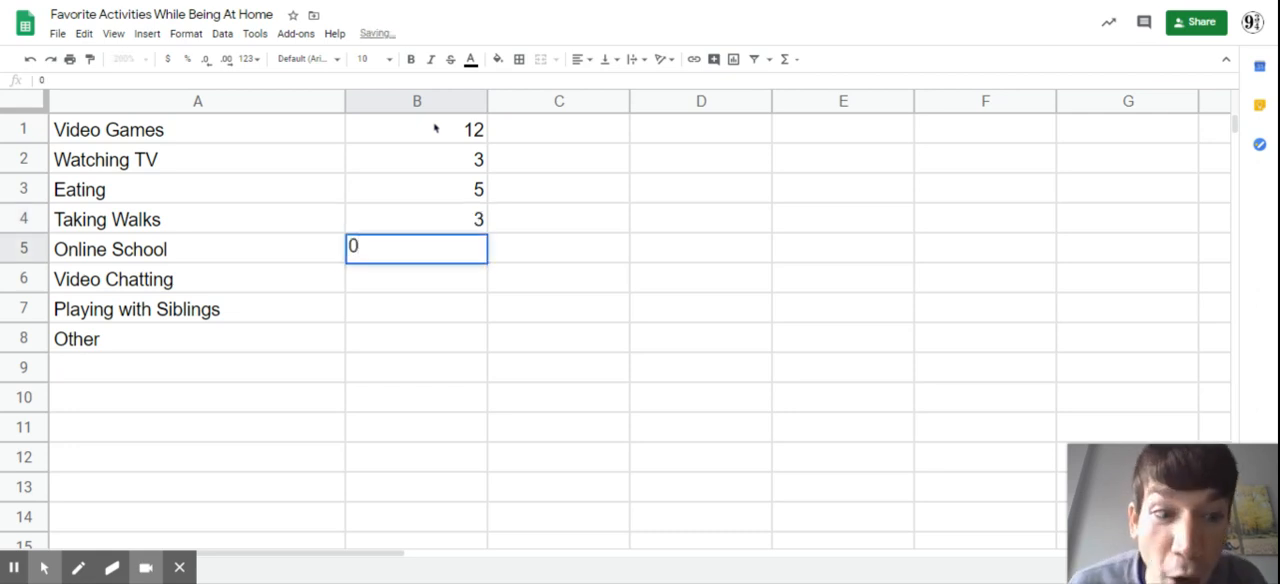
pyautogui.press('Return')
pyautogui.write('5')
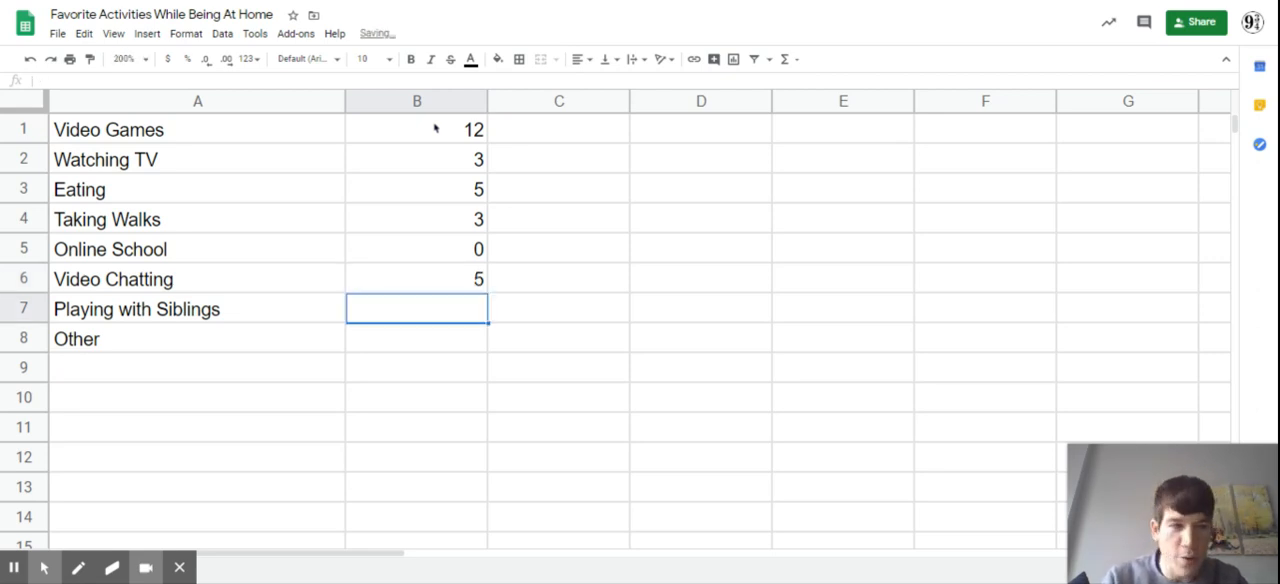
pyautogui.write('3')
pyautogui.click(417, 339)
pyautogui.write('4')
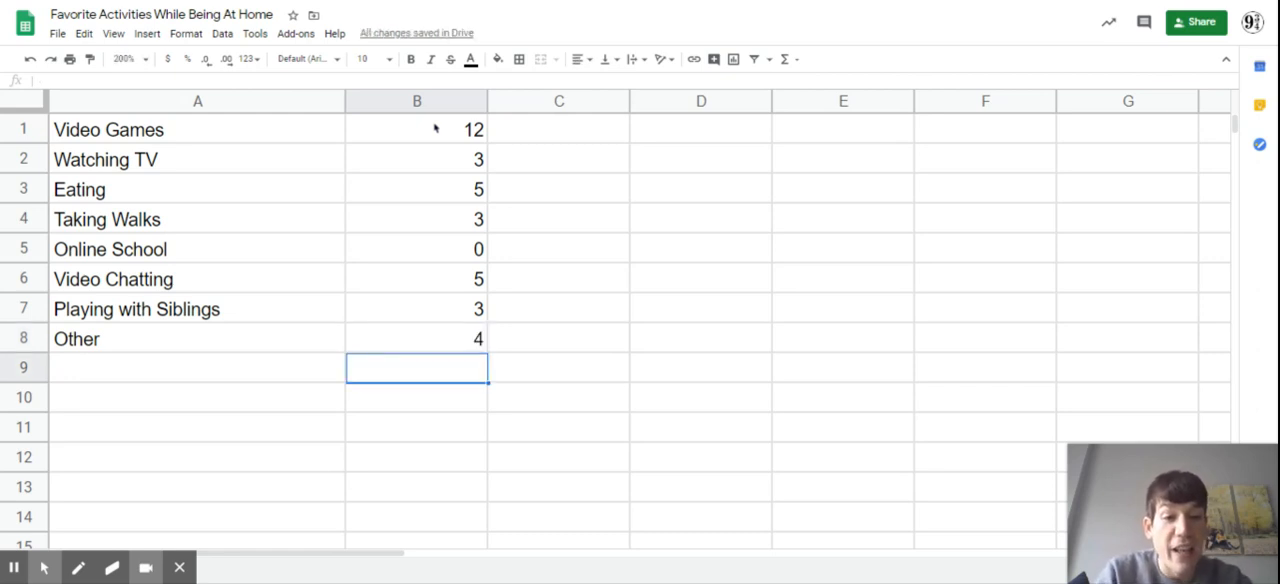
pyautogui.moveTo(390, 135)
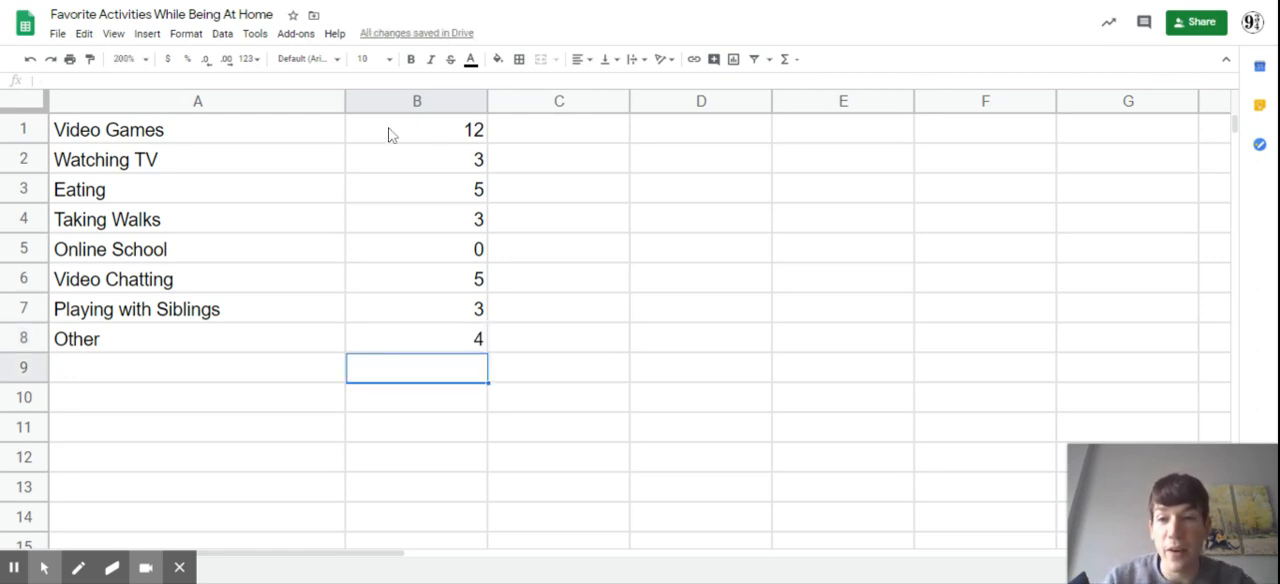
pyautogui.moveTo(163, 148)
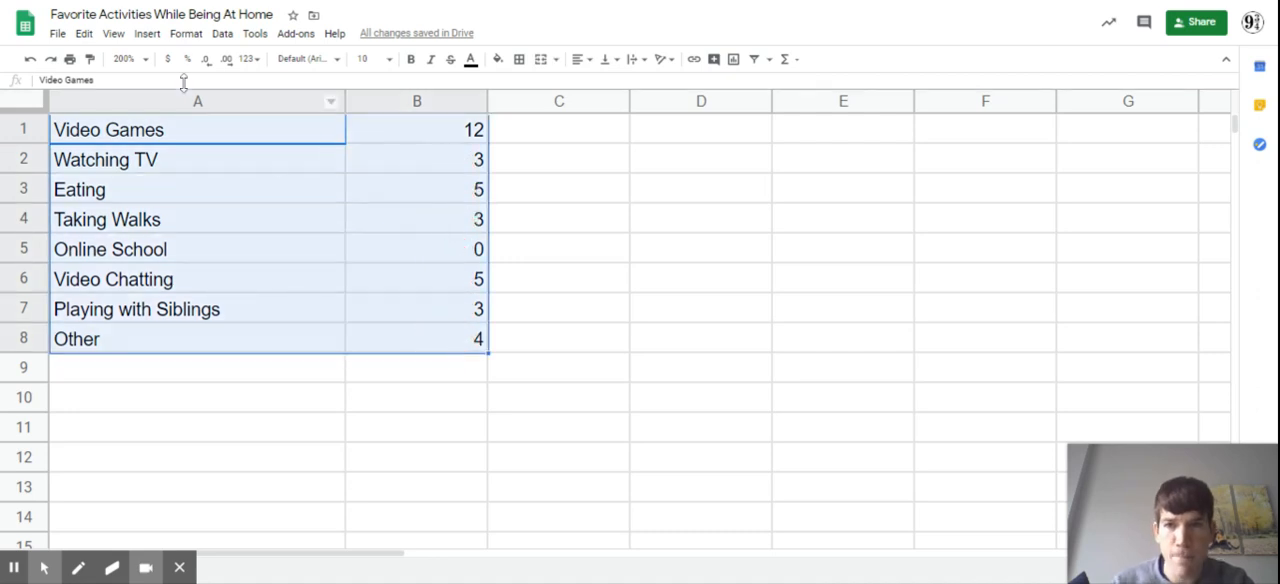
# Step: Insert a chart from the A1:B8 activity counts, which Sheets creates as a pie chart
pyautogui.click(146, 33)
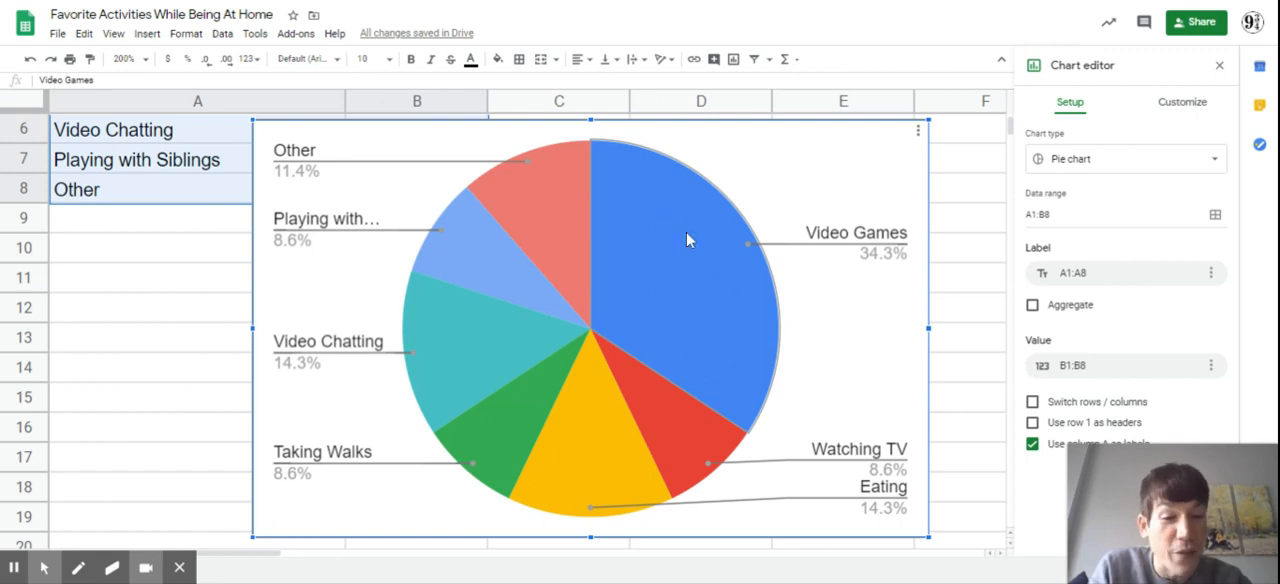
pyautogui.moveTo(868, 273)
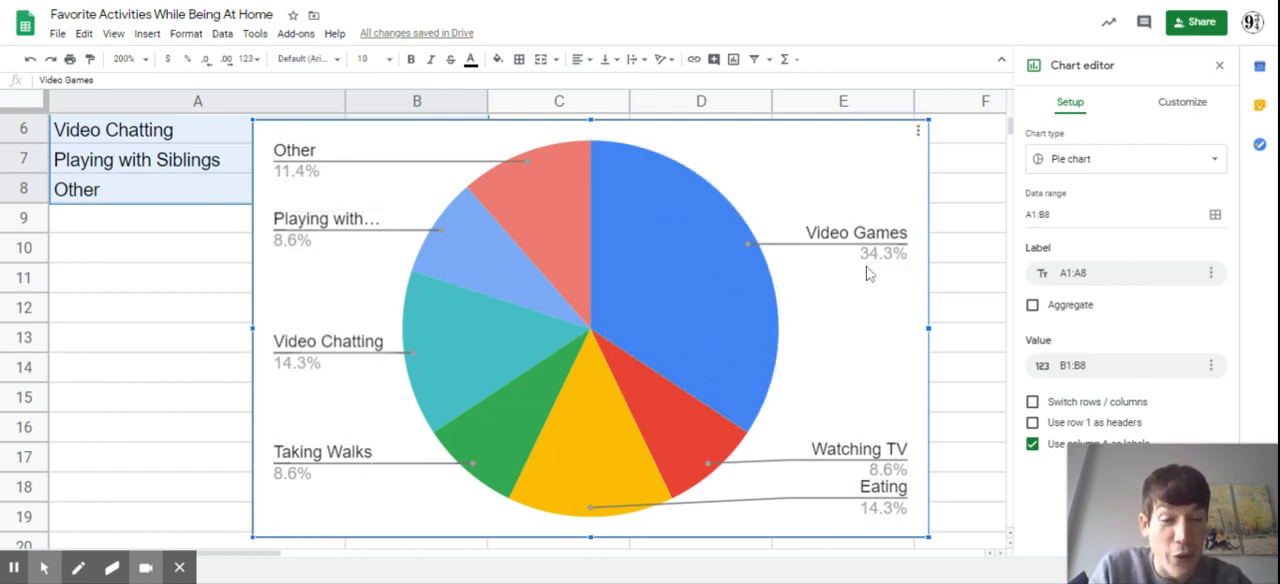
pyautogui.moveTo(895, 340)
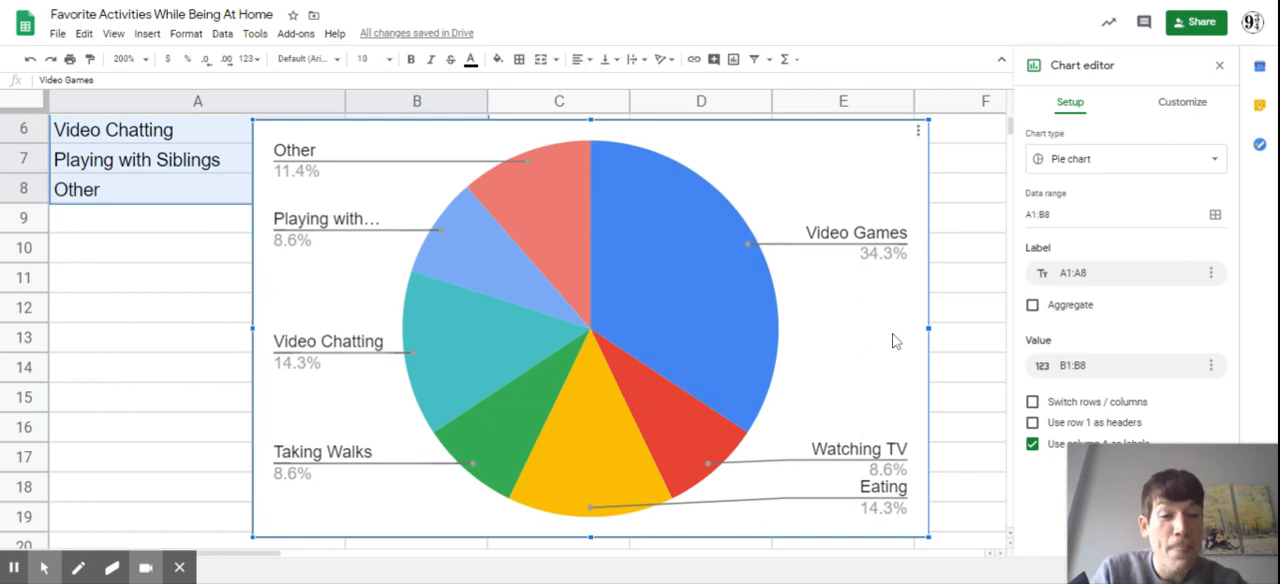
pyautogui.moveTo(892, 339)
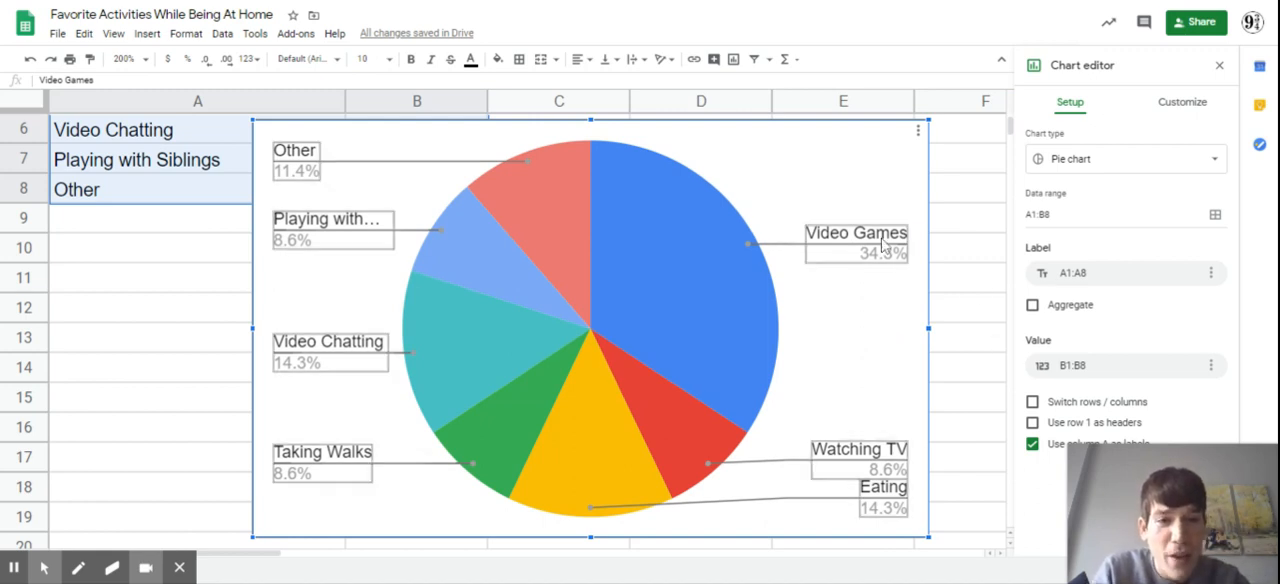
pyautogui.moveTo(490, 253)
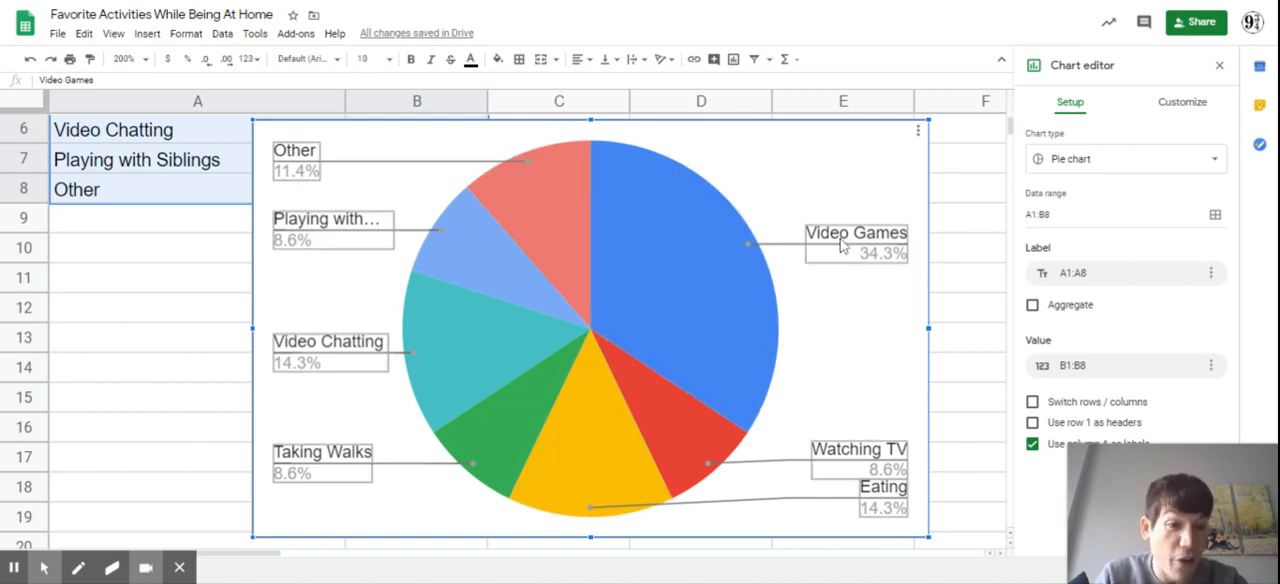
pyautogui.moveTo(840, 265)
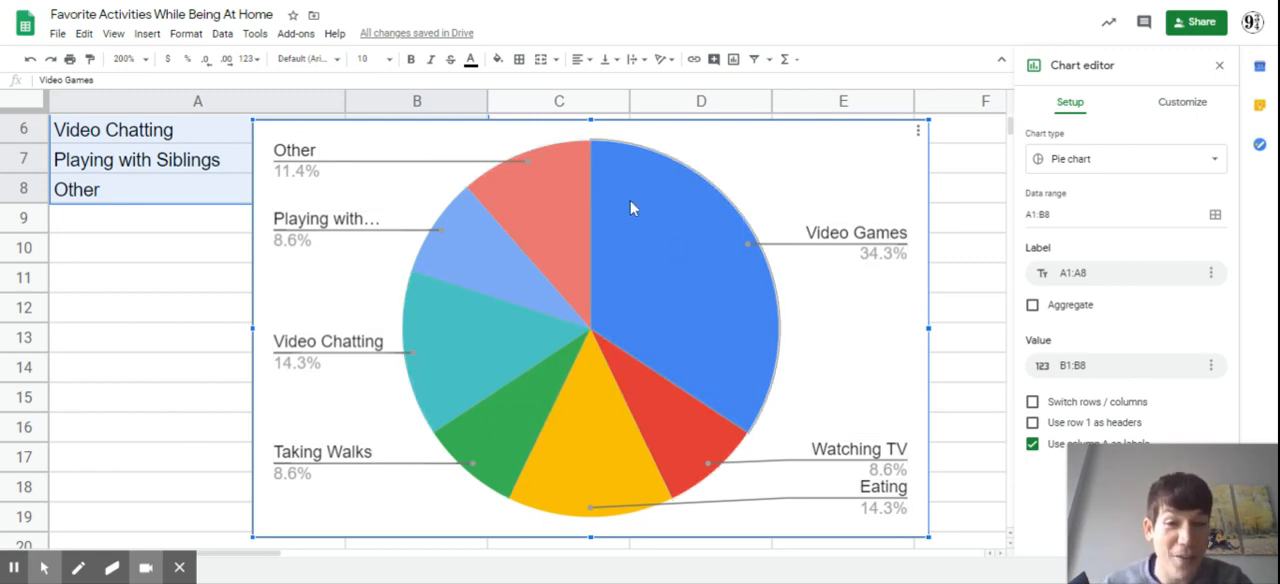
pyautogui.moveTo(818, 448)
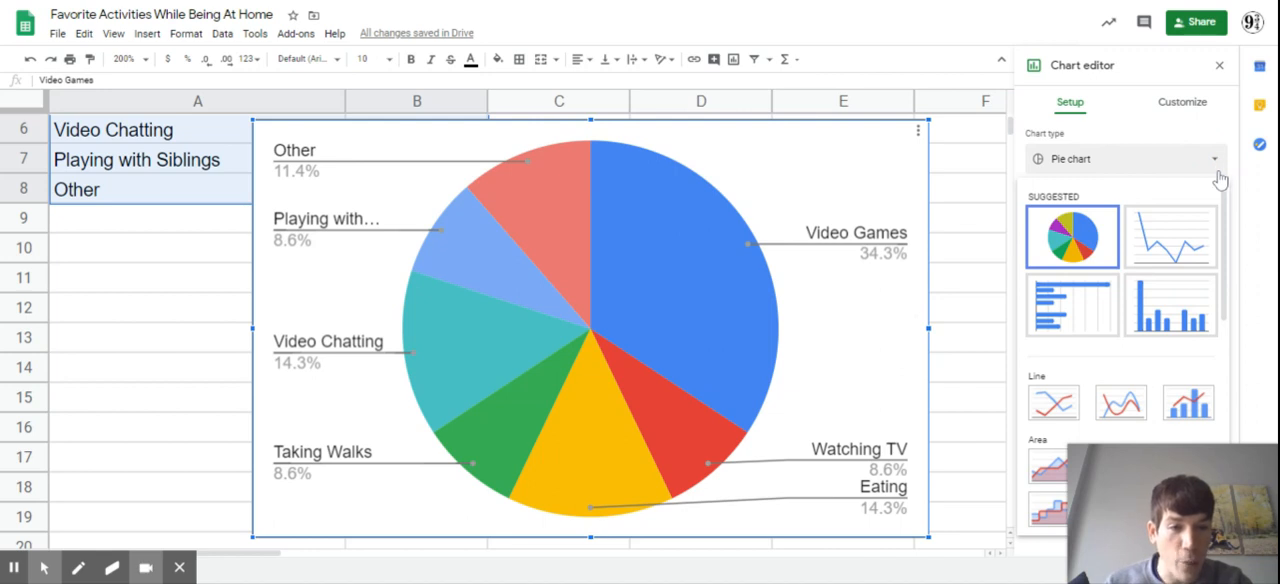
pyautogui.moveTo(1170, 305)
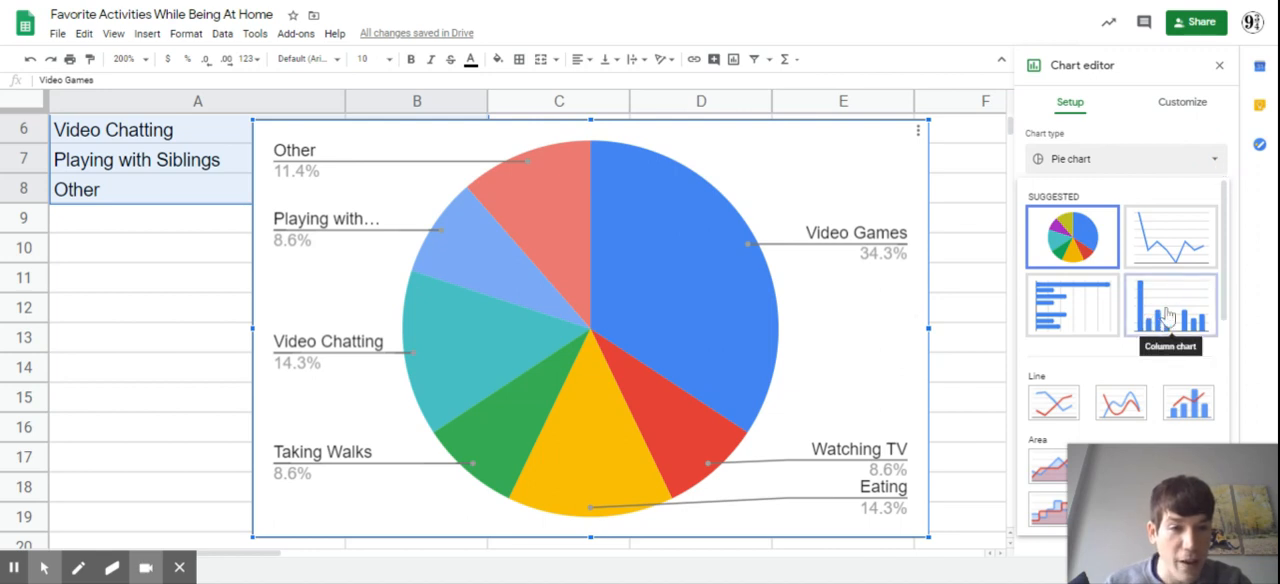
pyautogui.moveTo(1160, 305)
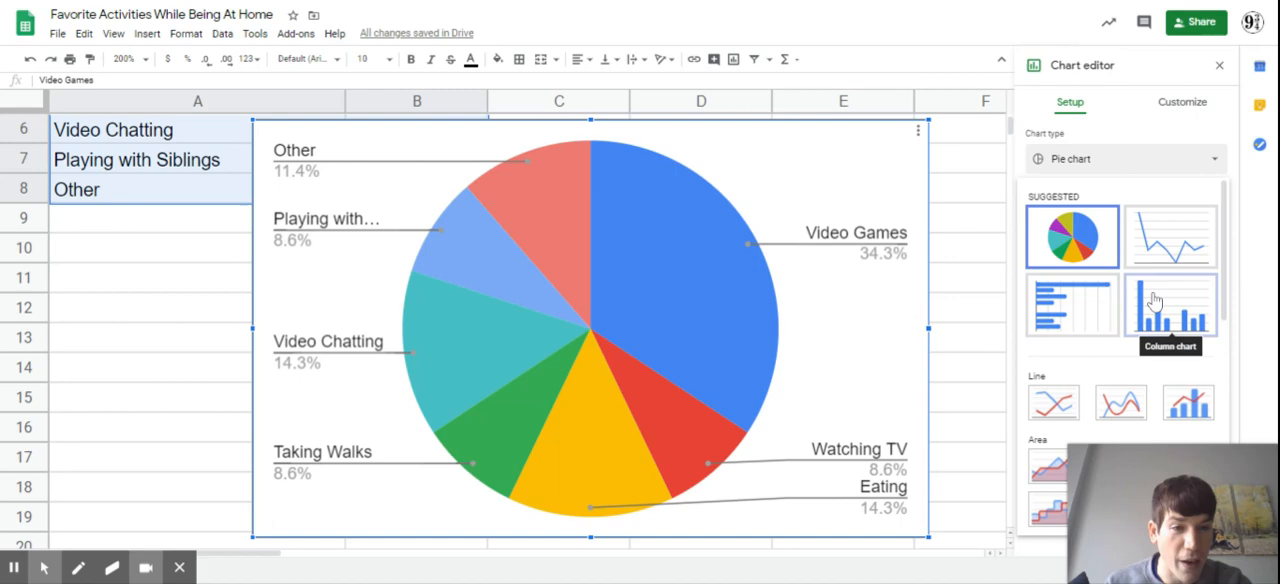
pyautogui.moveTo(1184, 308)
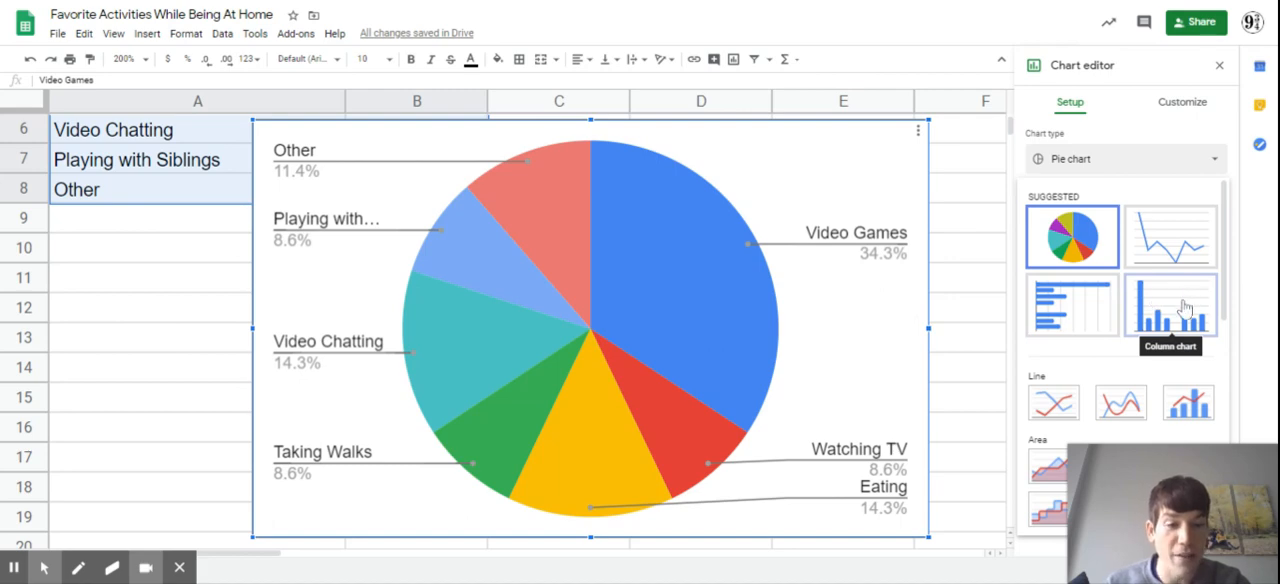
# Step: Change the chart type from pie to Column chart and show the Customize settings
pyautogui.click(1170, 307)
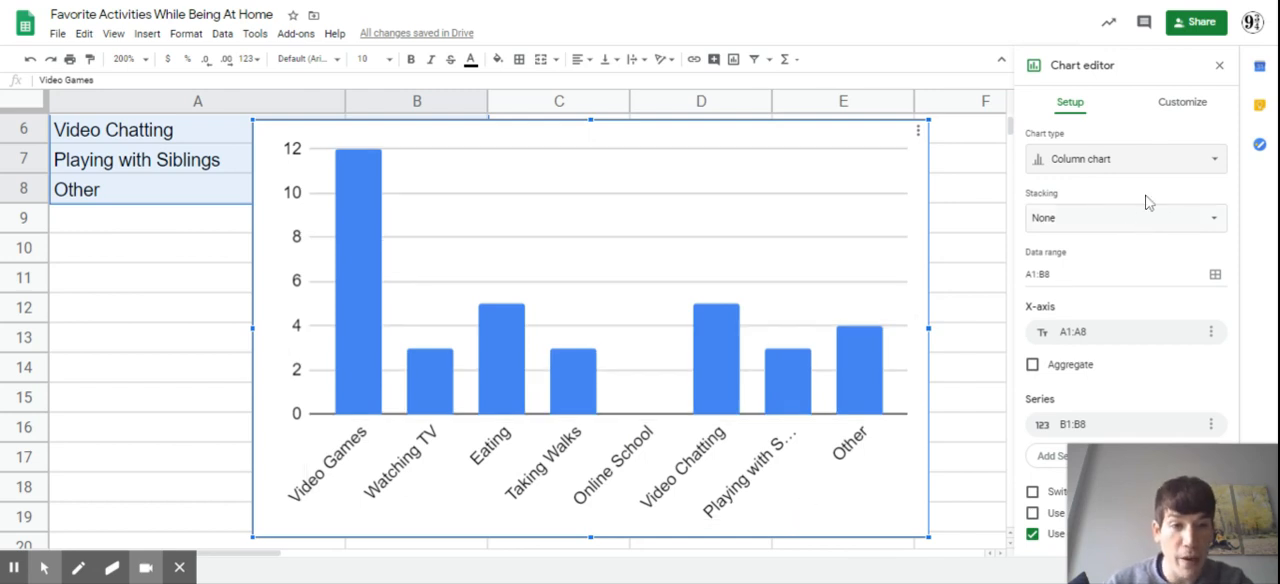
pyautogui.moveTo(1182, 101)
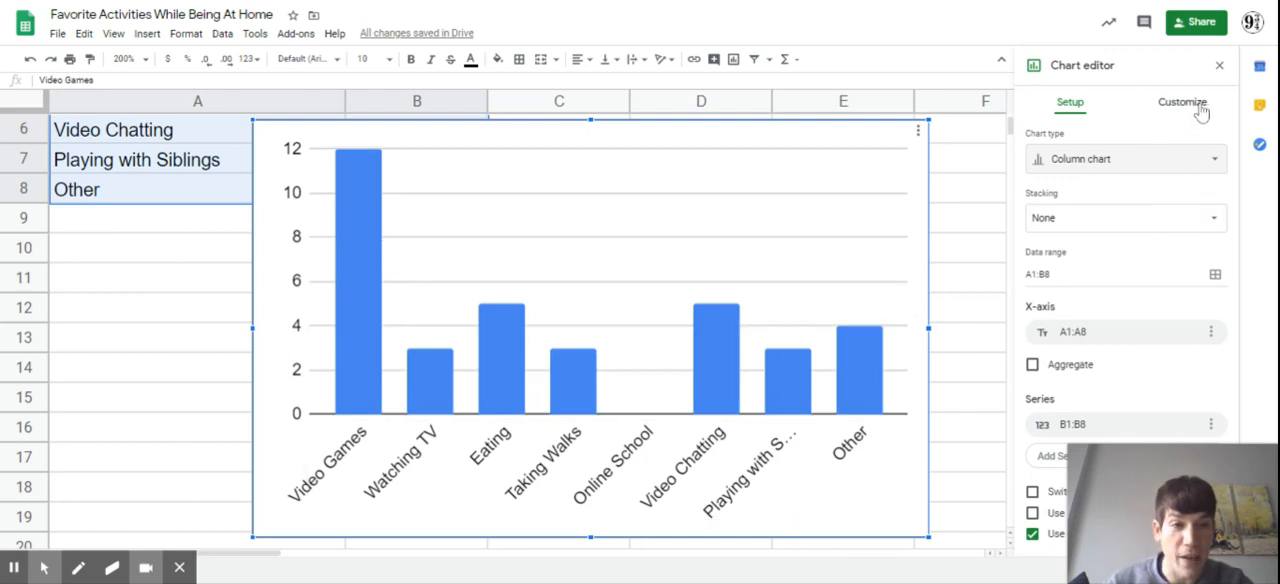
pyautogui.click(1182, 102)
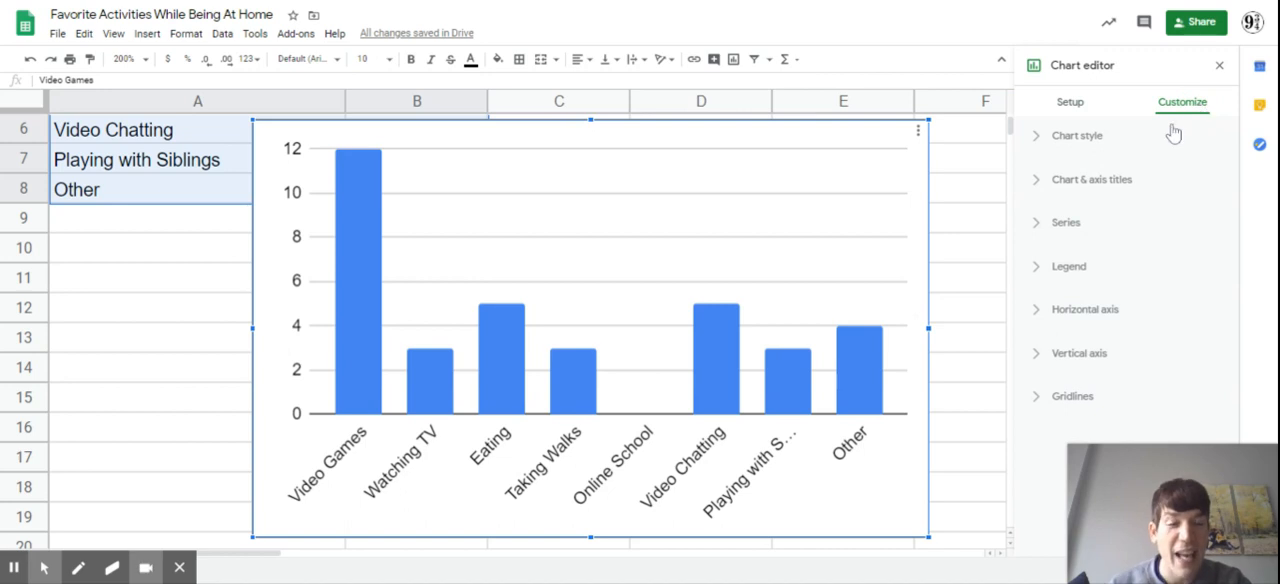
pyautogui.moveTo(1117, 194)
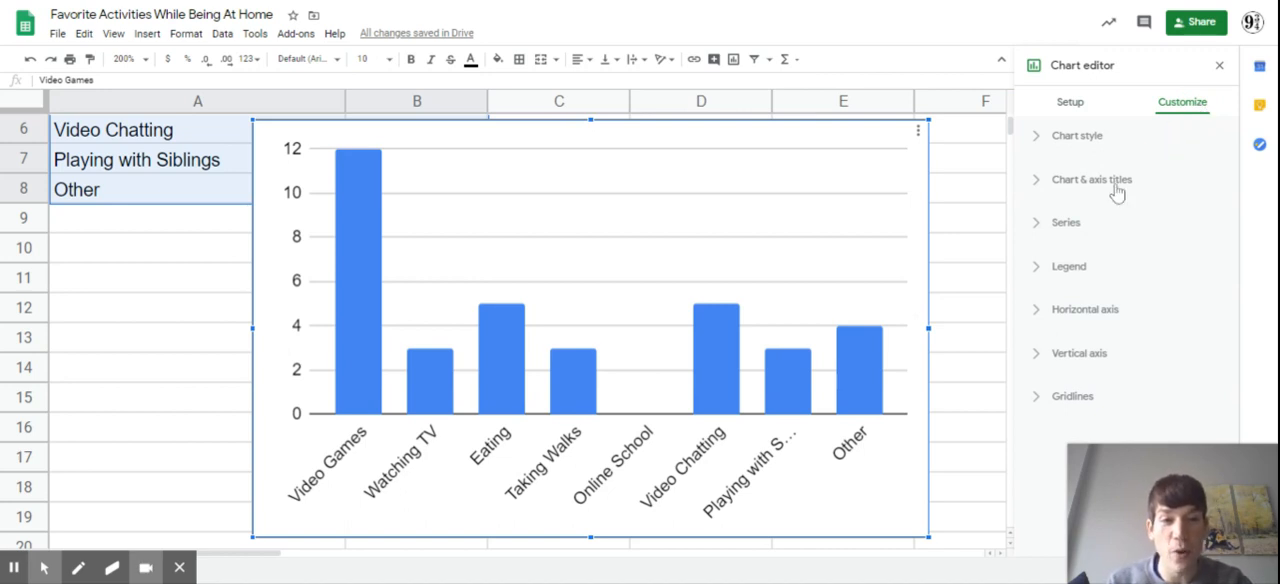
# Step: Set the chart title text to 'Favorite Activity for 5th Graders While At Home'
pyautogui.click(1091, 179)
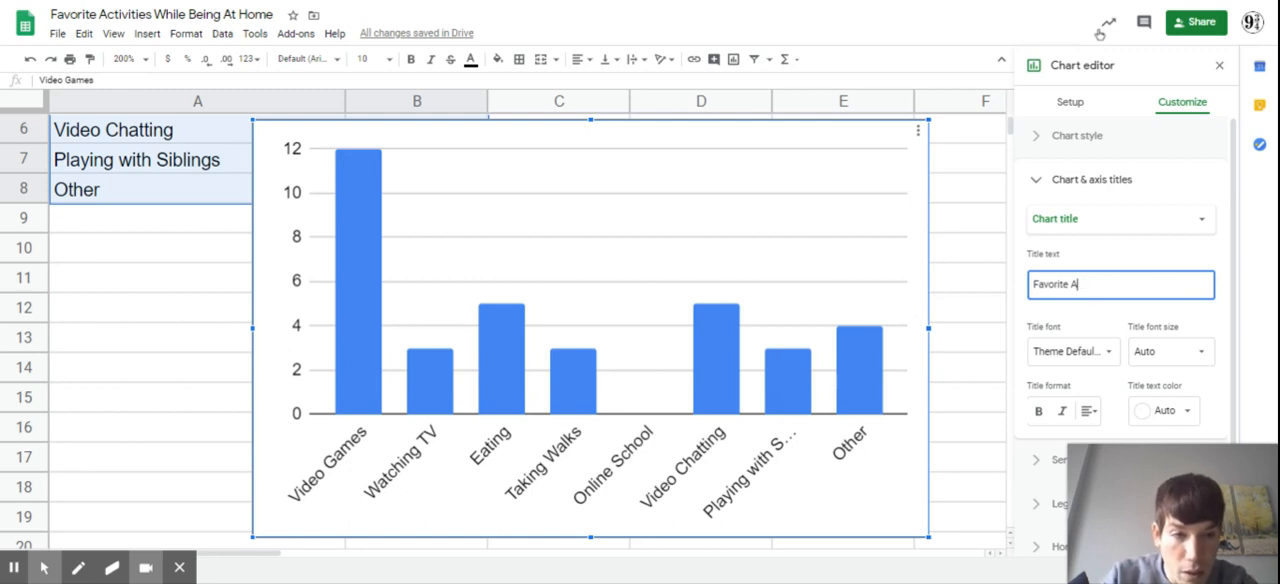
pyautogui.write('Favorite A')
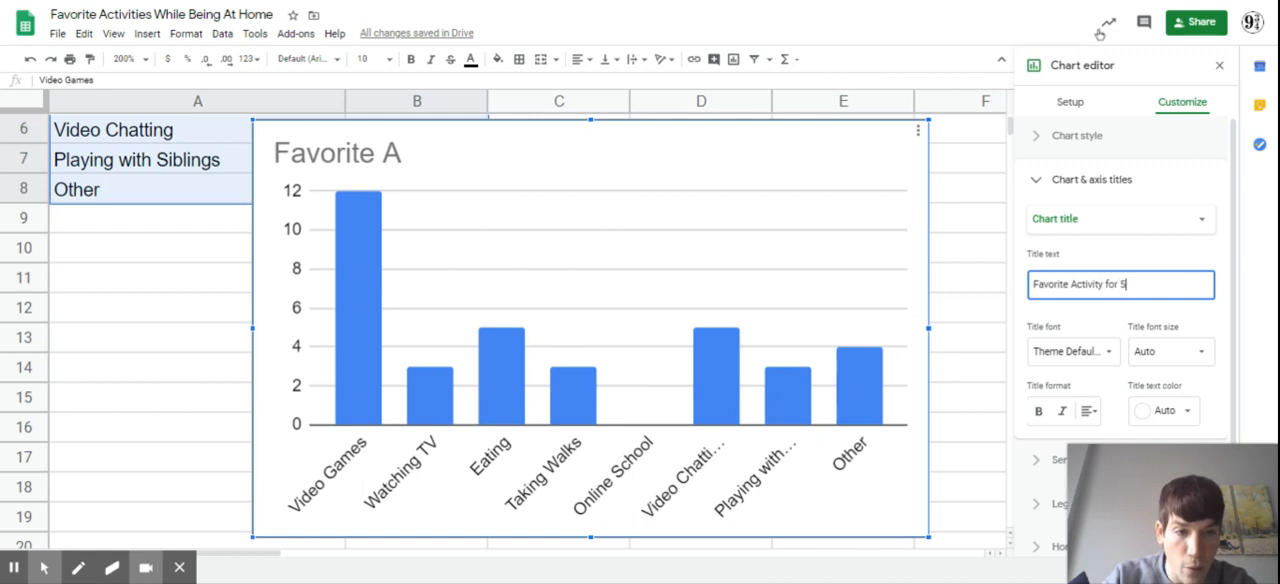
pyautogui.write('th Graders')
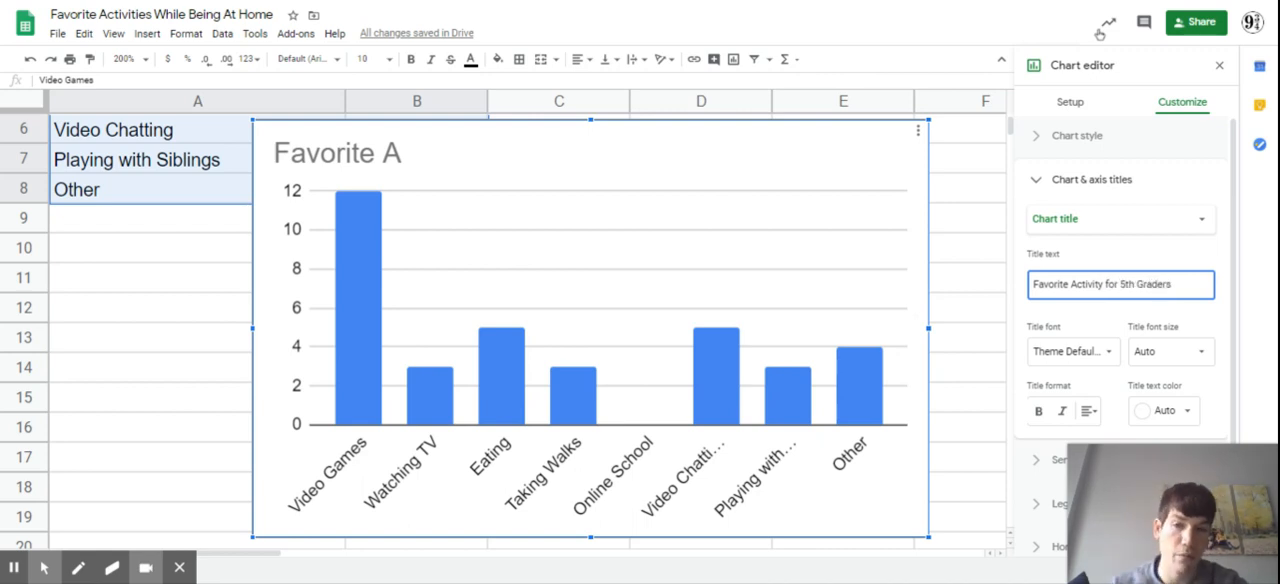
pyautogui.write('While')
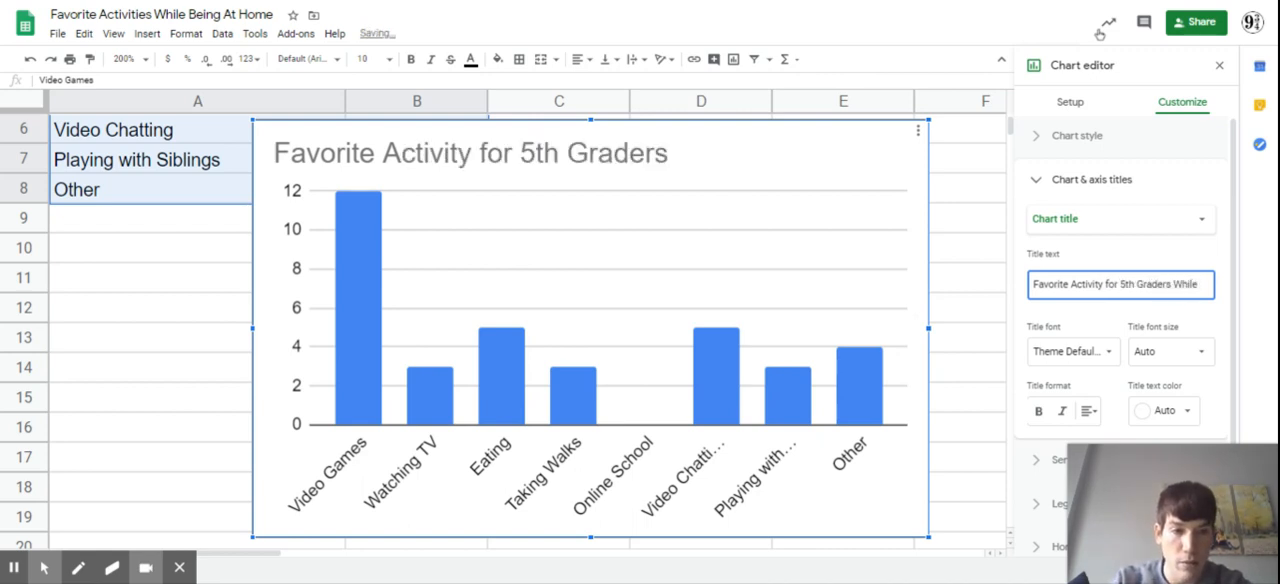
pyautogui.write('While At Home')
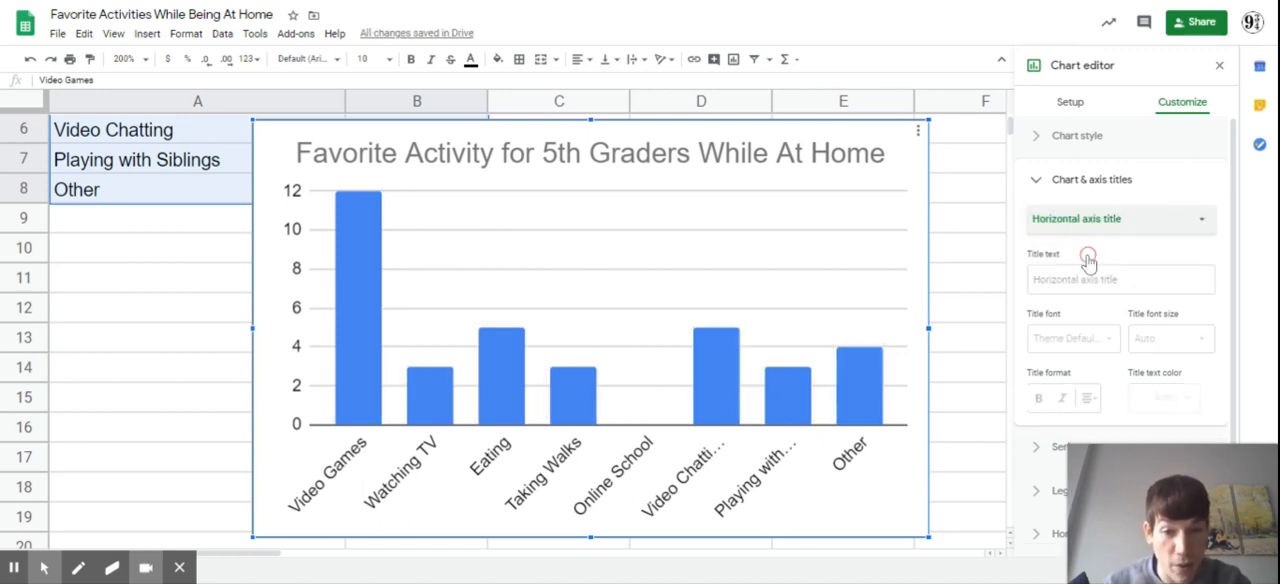
pyautogui.moveTo(1080, 205)
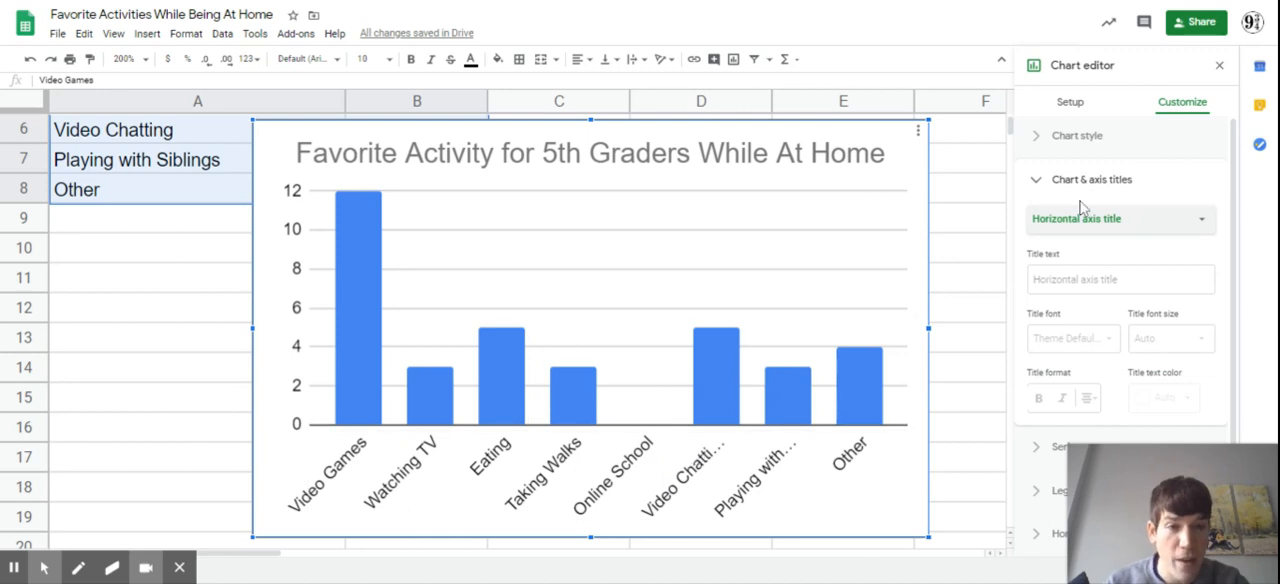
pyautogui.click(1120, 219)
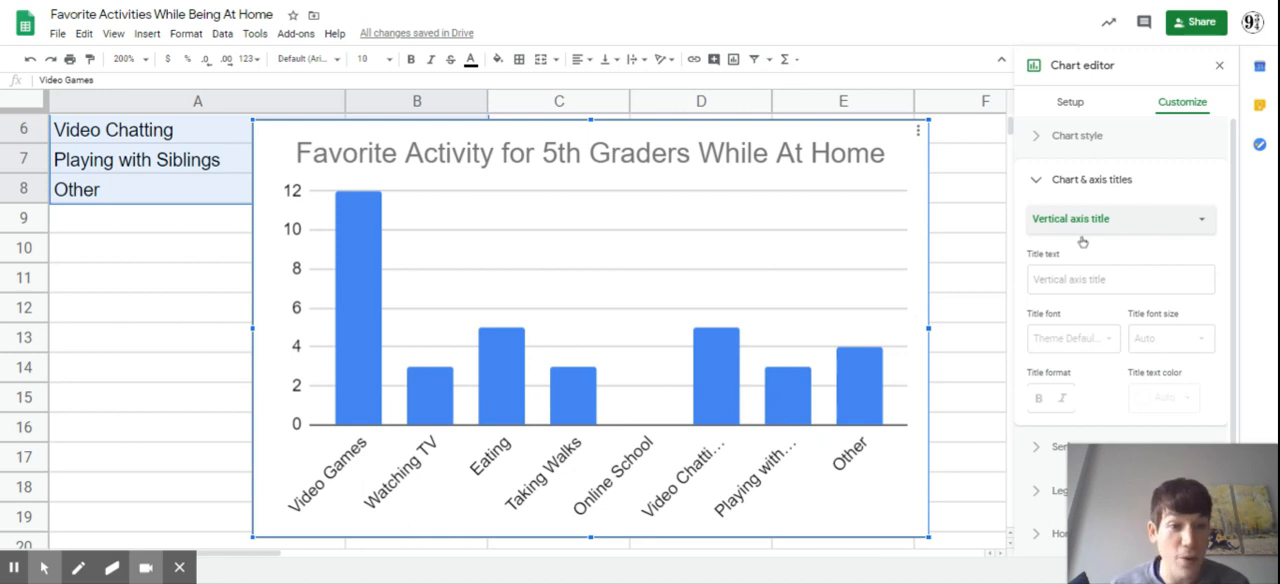
pyautogui.moveTo(830, 226)
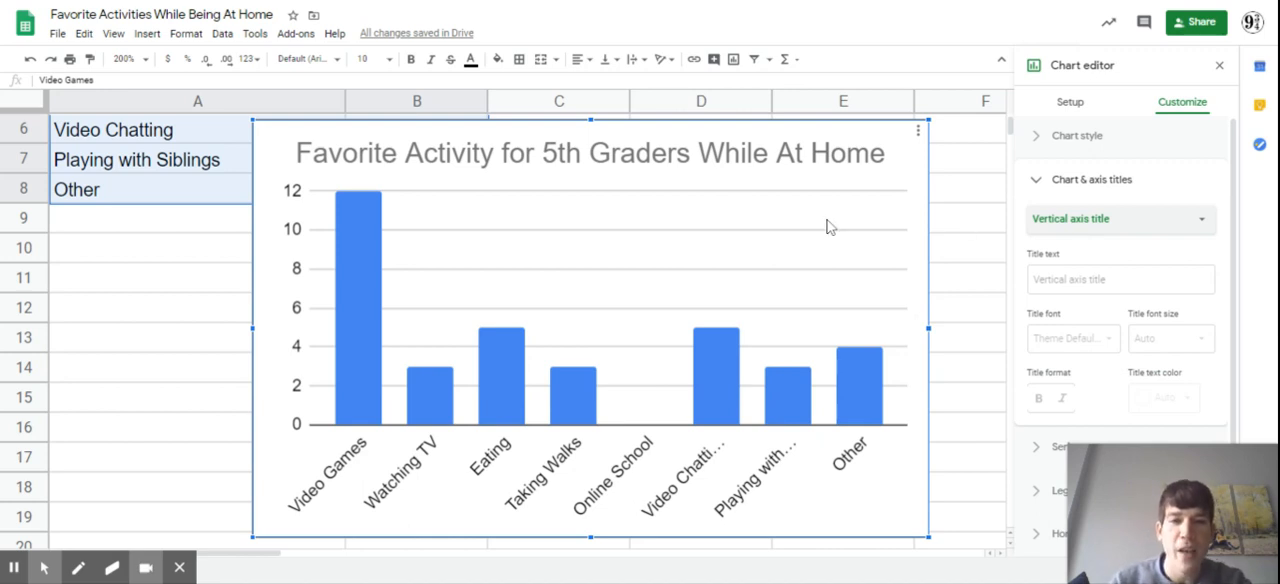
pyautogui.moveTo(722, 207)
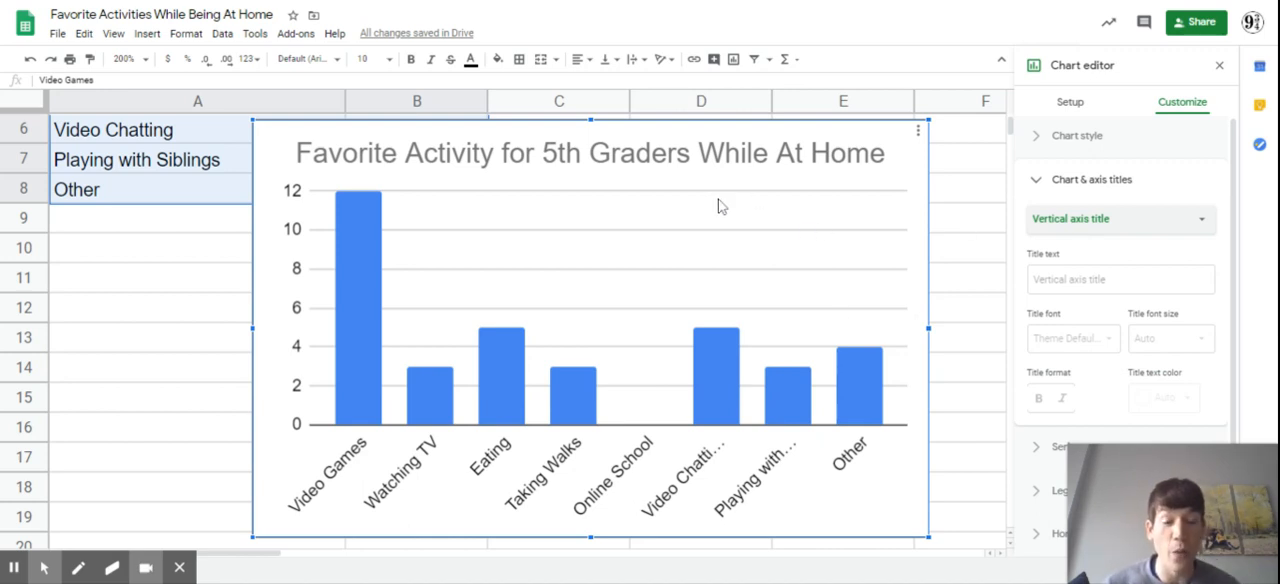
pyautogui.moveTo(718, 203)
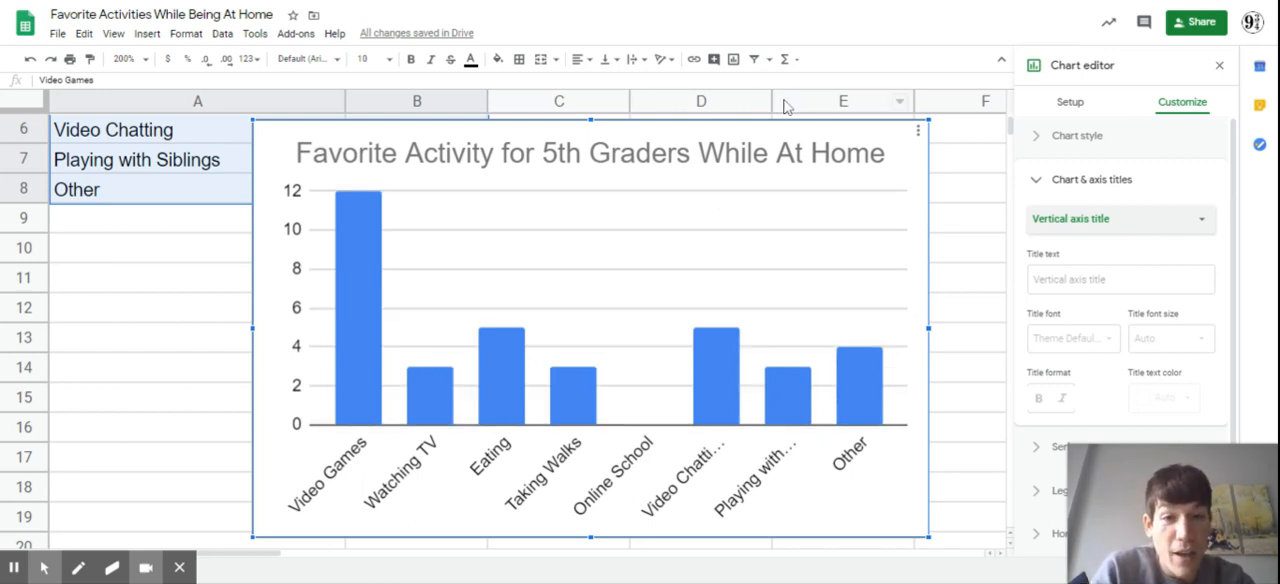
pyautogui.moveTo(795, 112)
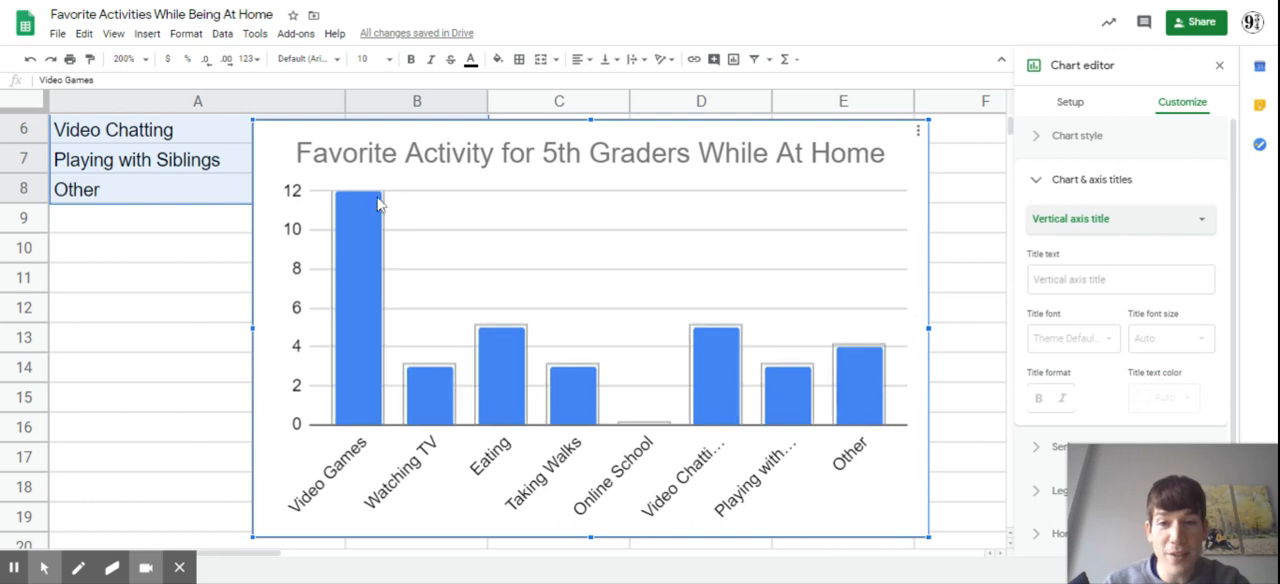
pyautogui.moveTo(240, 352)
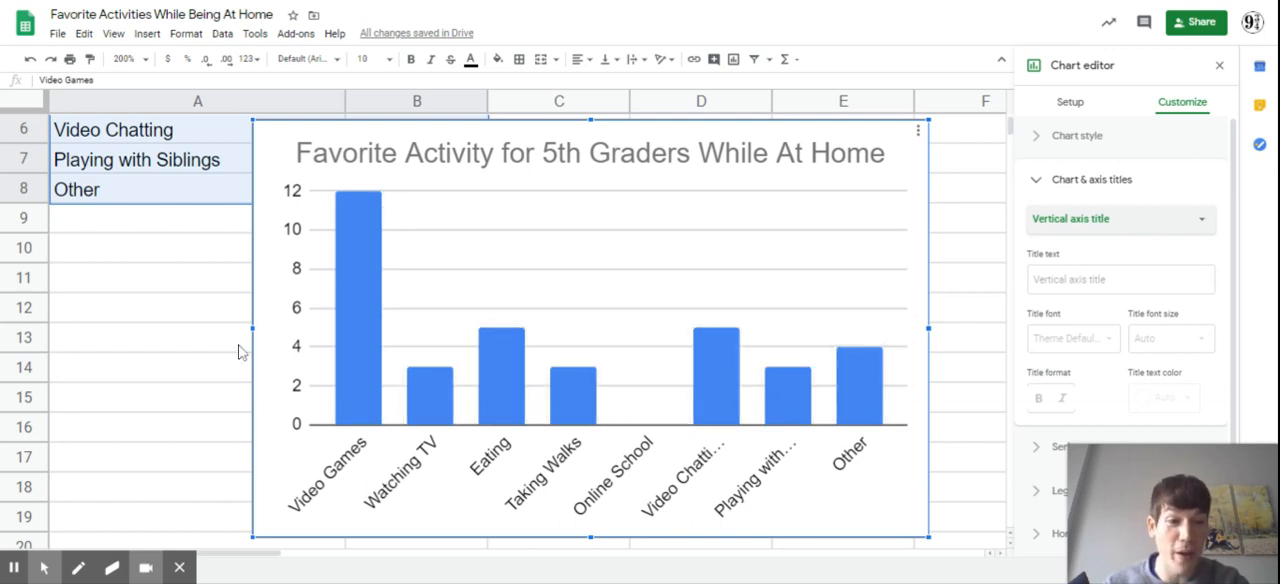
pyautogui.click(589, 153)
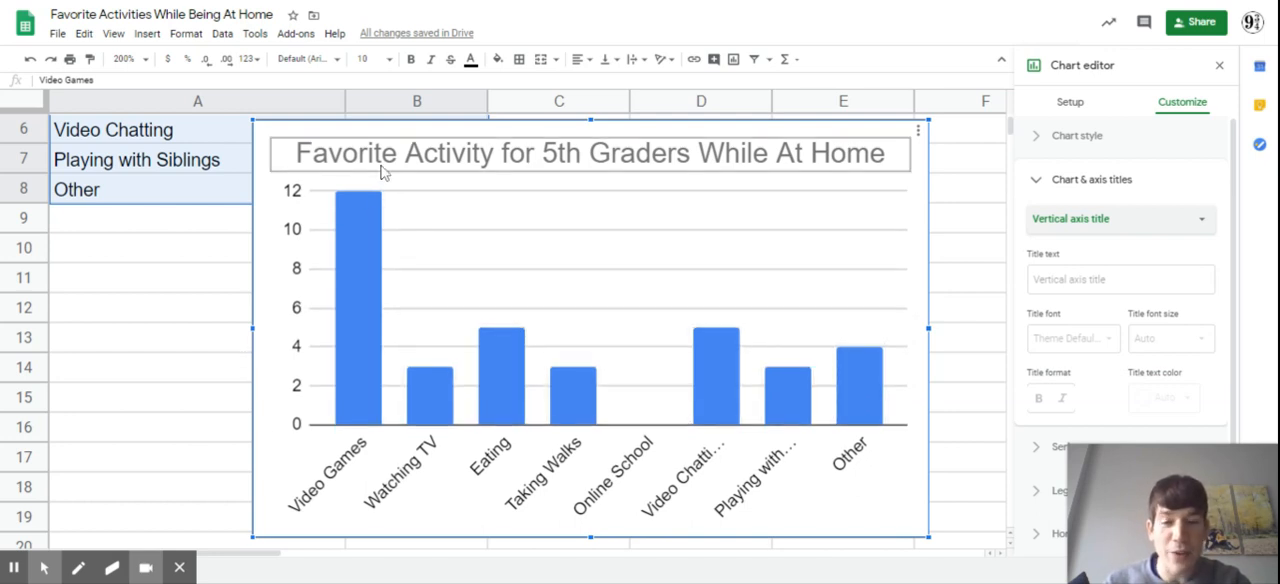
pyautogui.moveTo(417, 253)
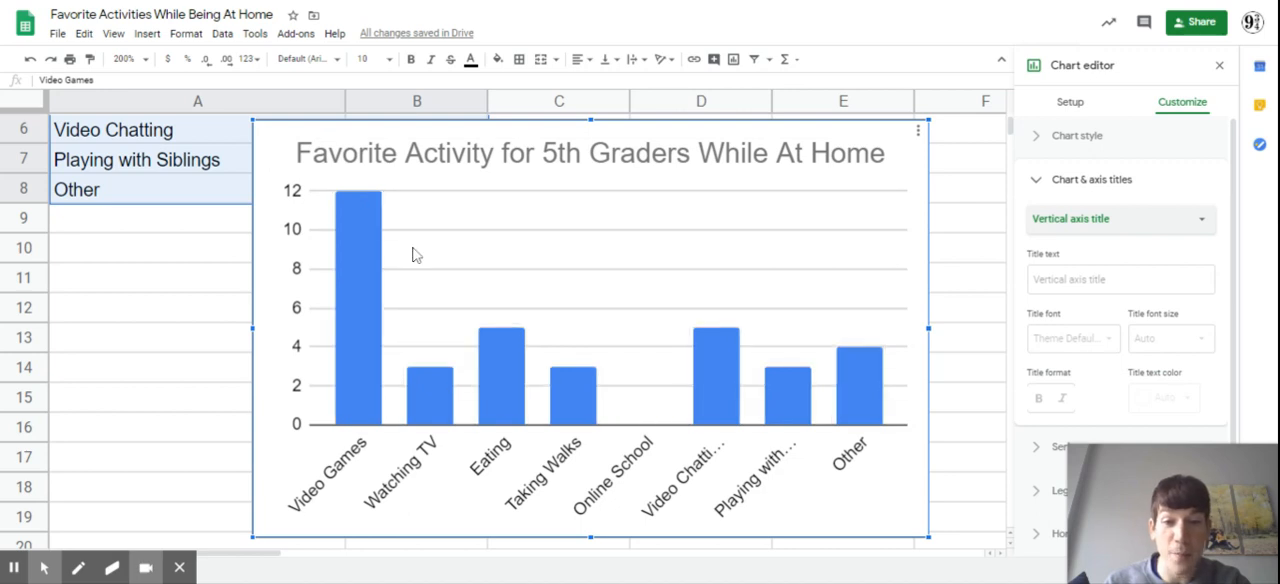
pyautogui.moveTo(935, 527)
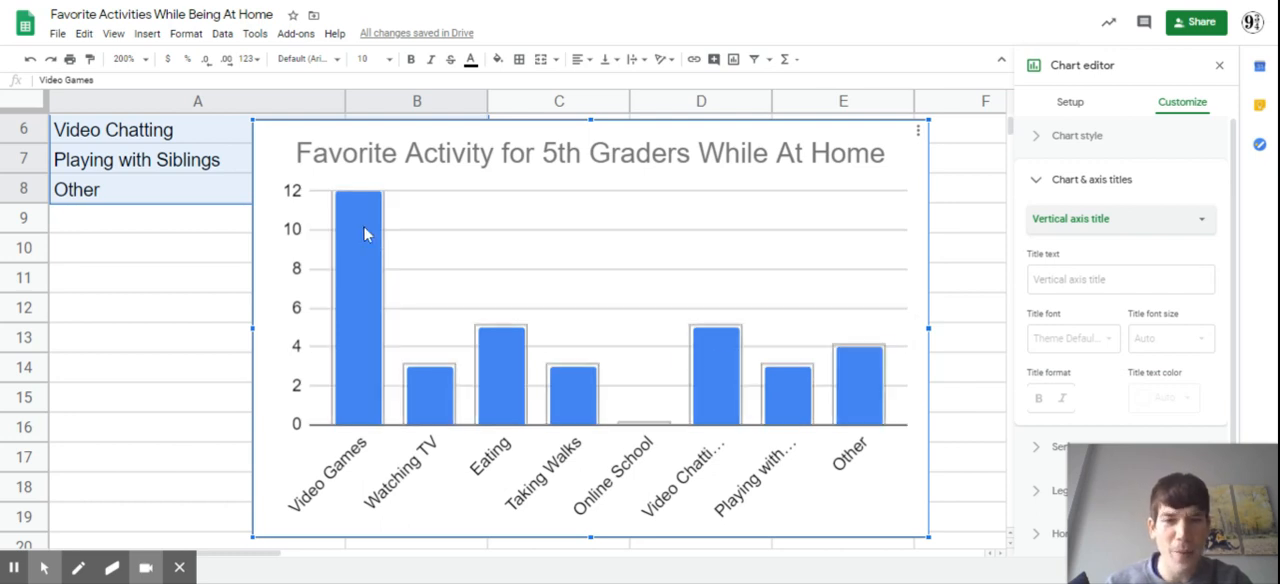
pyautogui.moveTo(345, 235)
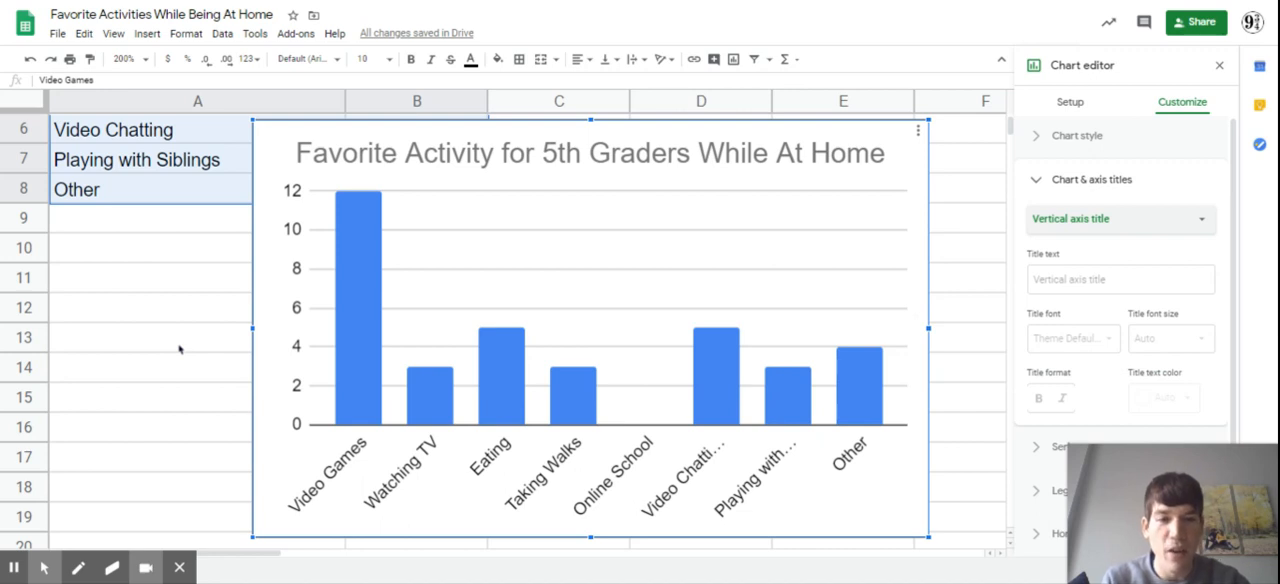
pyautogui.moveTo(505, 222)
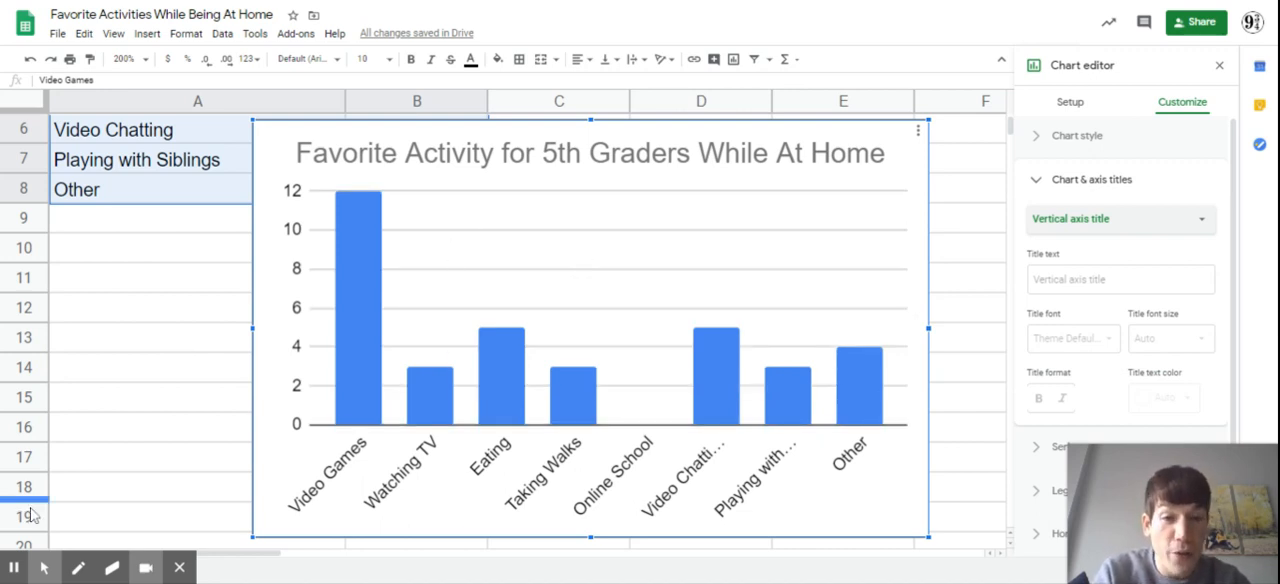
pyautogui.moveTo(1117, 222)
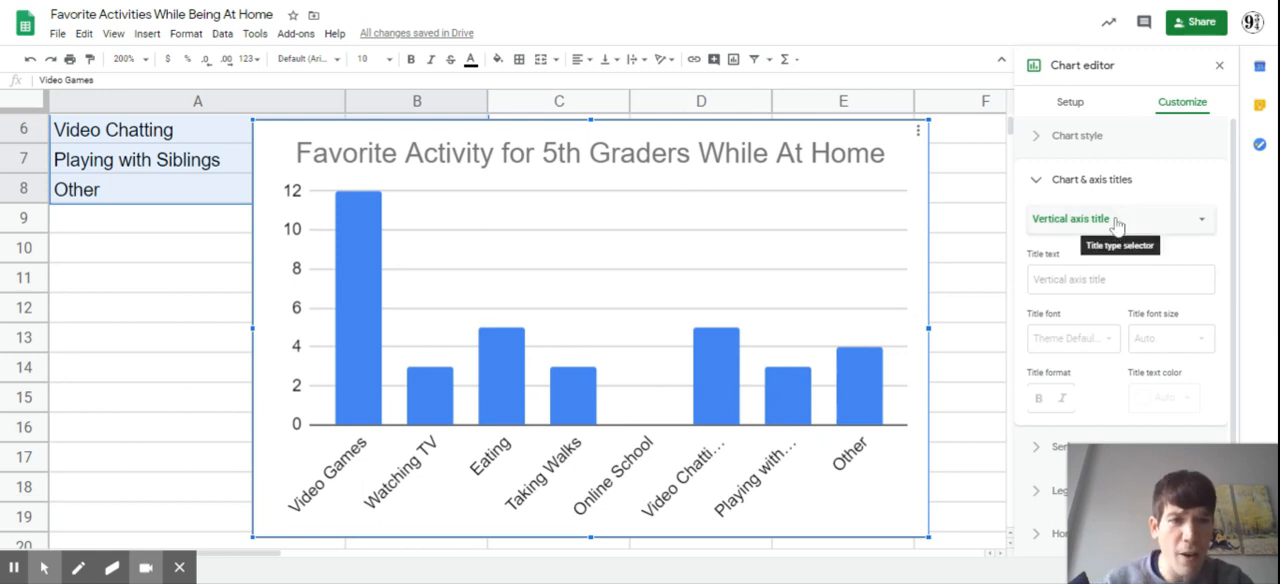
pyautogui.moveTo(1113, 225)
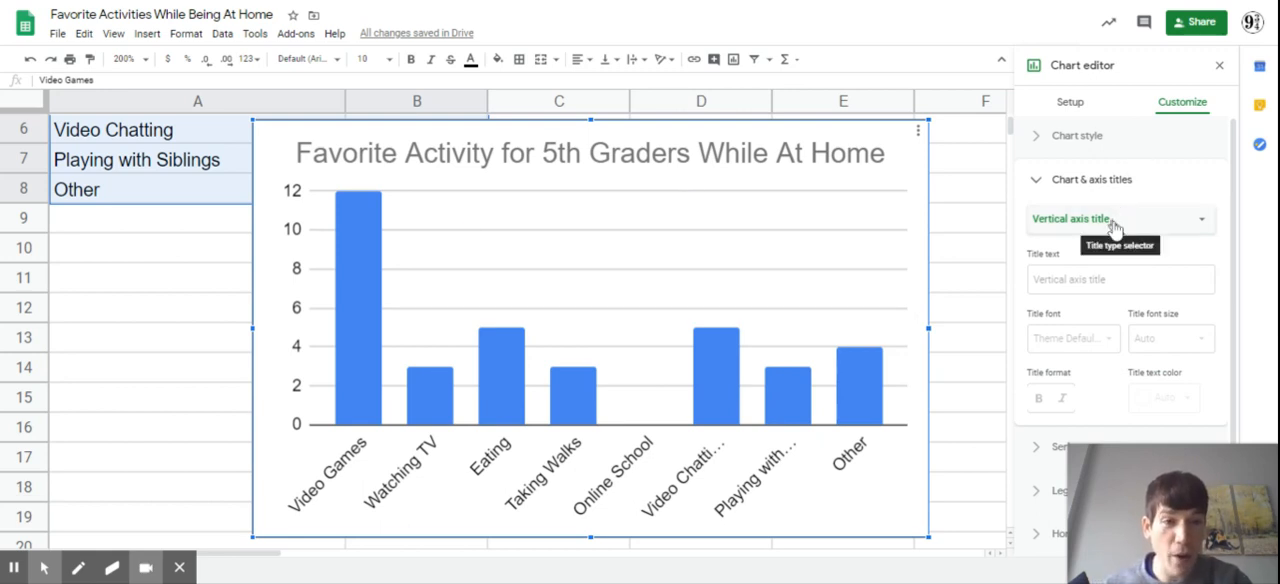
# Step: Switch the chart type to Bar chart so activity counts display as horizontal bars
pyautogui.click(1078, 135)
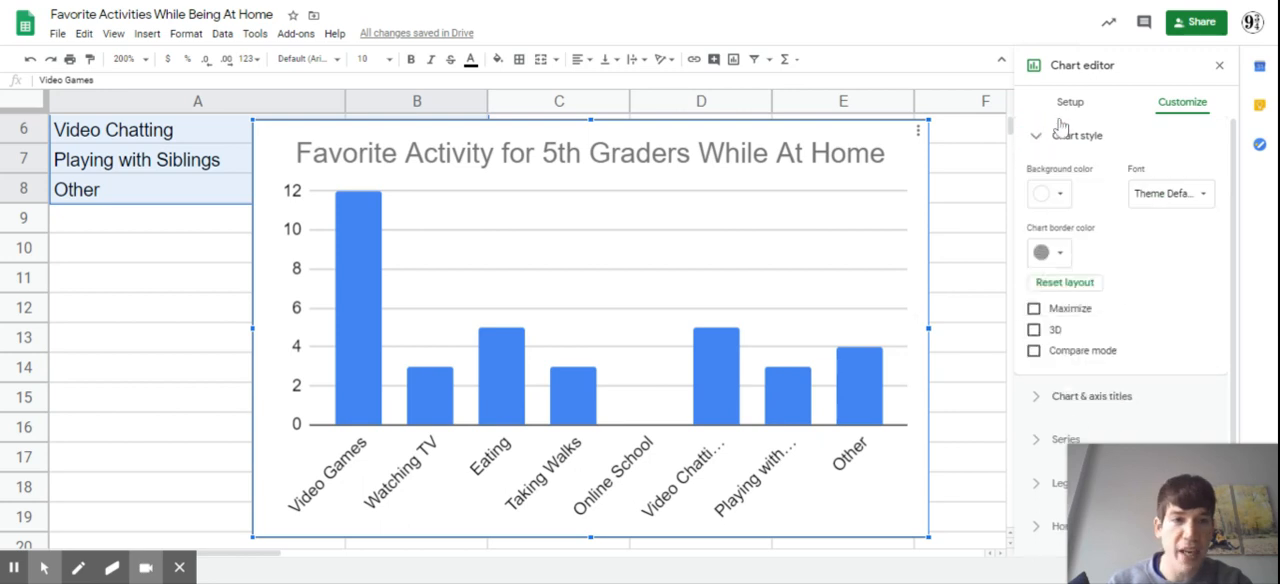
pyautogui.click(1069, 101)
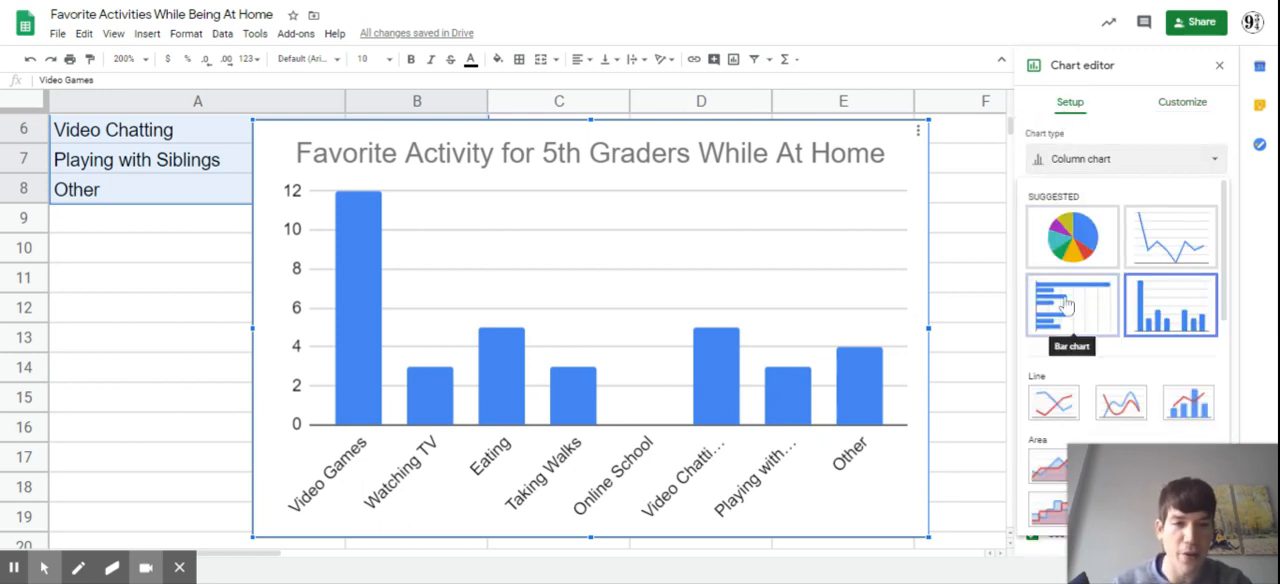
pyautogui.click(1071, 305)
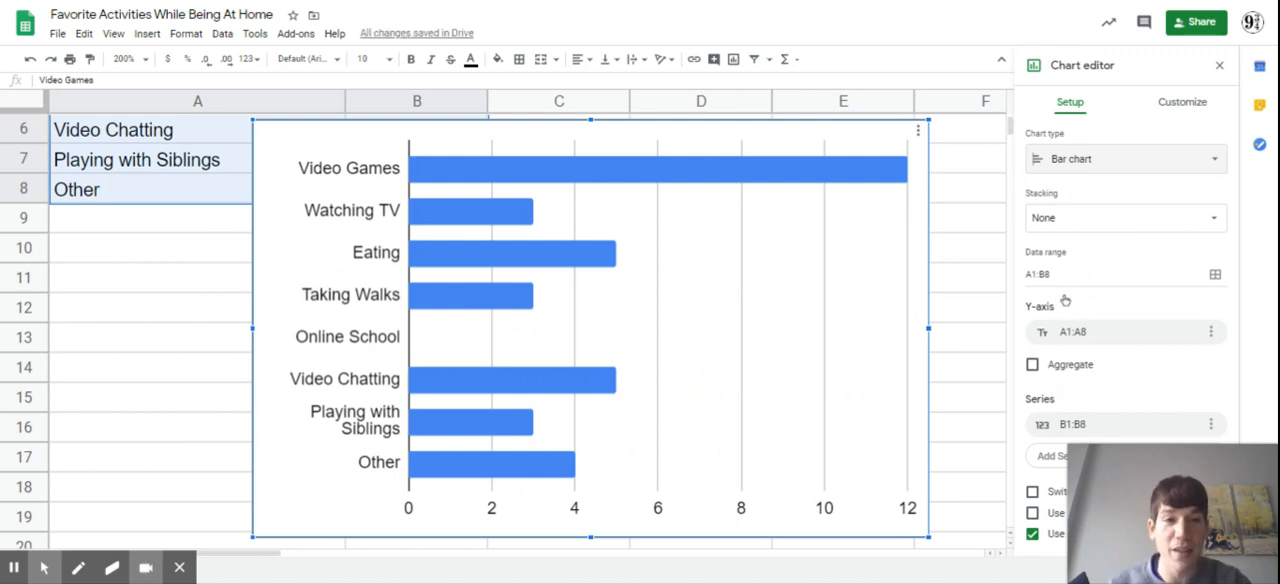
pyautogui.moveTo(963, 204)
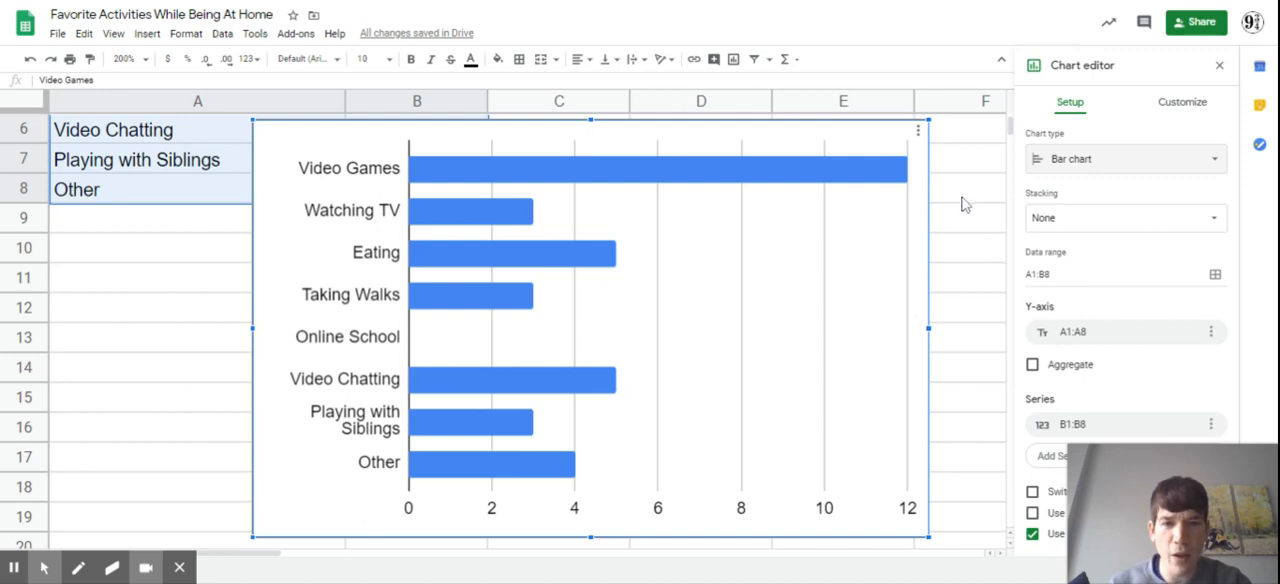
pyautogui.moveTo(963, 202)
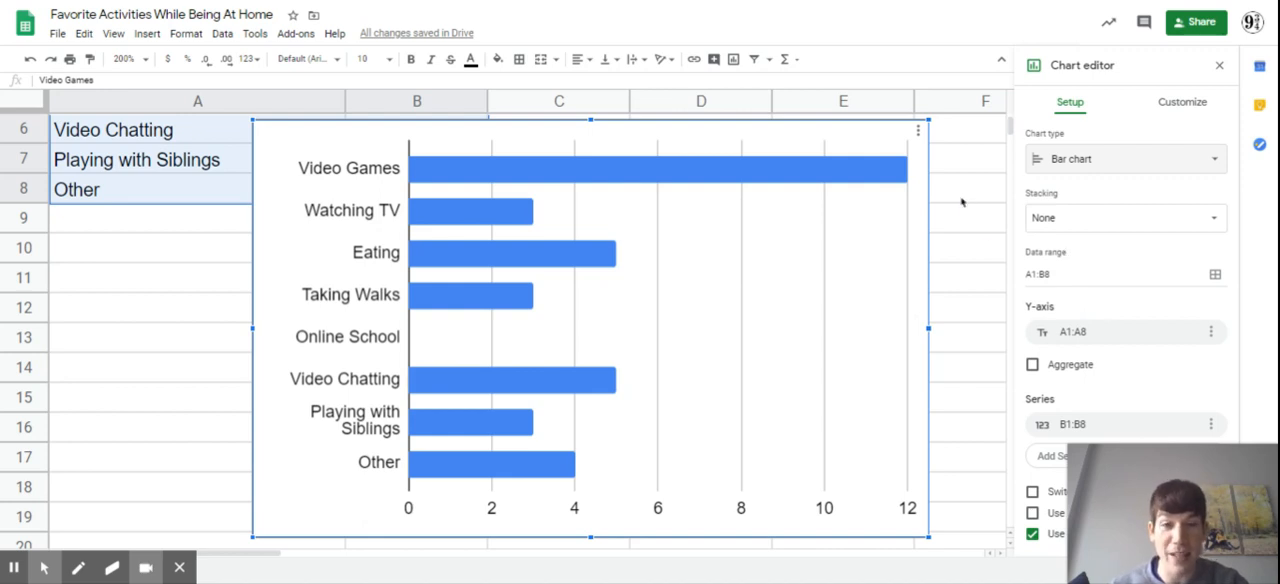
# Step: Deselect and reselect the chart, then set its type back to Column chart
pyautogui.click(985, 190)
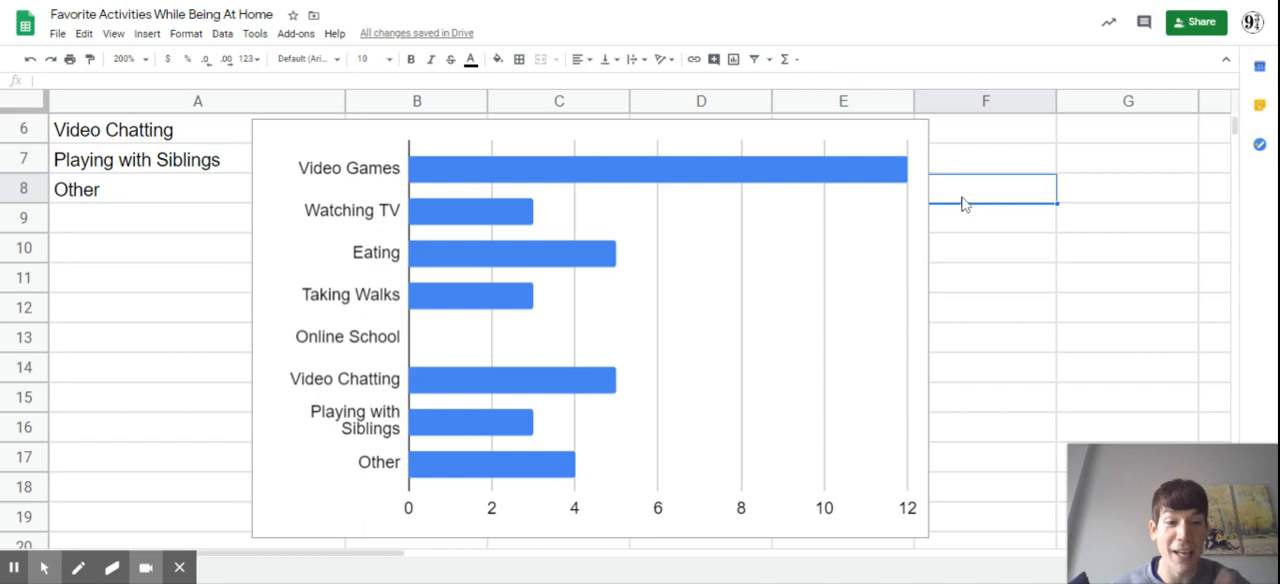
pyautogui.click(826, 127)
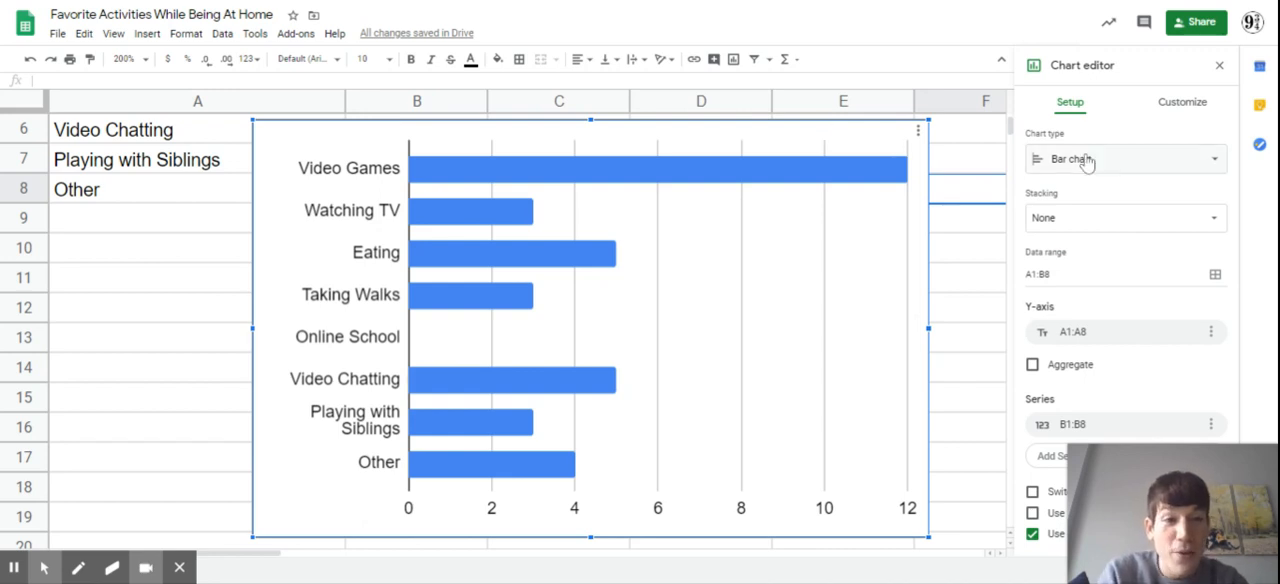
pyautogui.click(1124, 159)
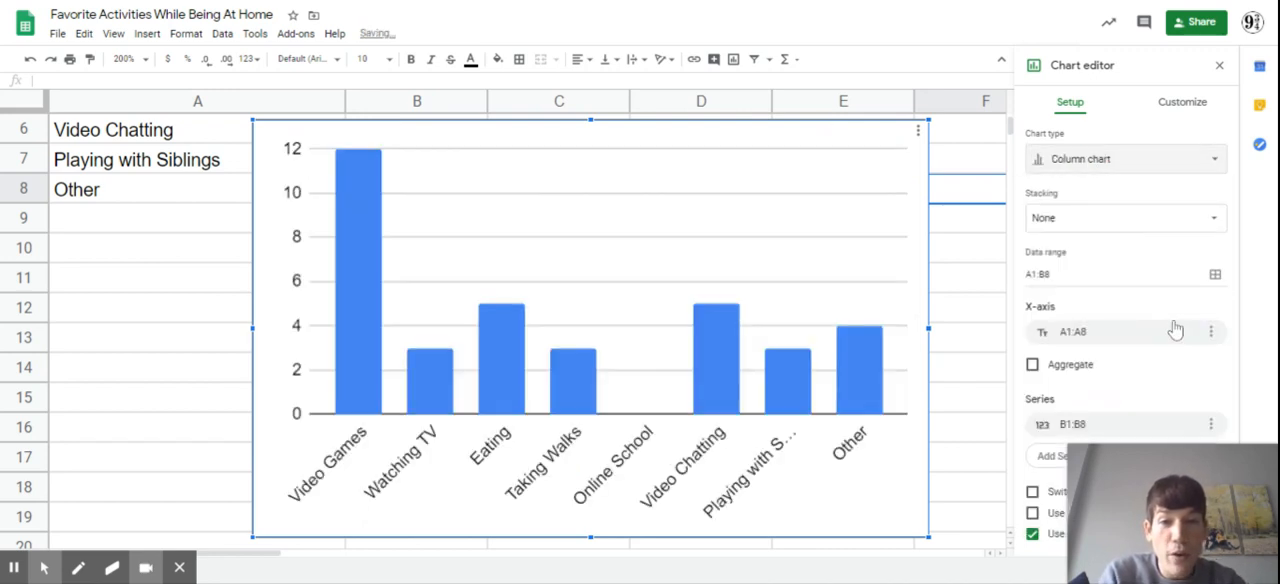